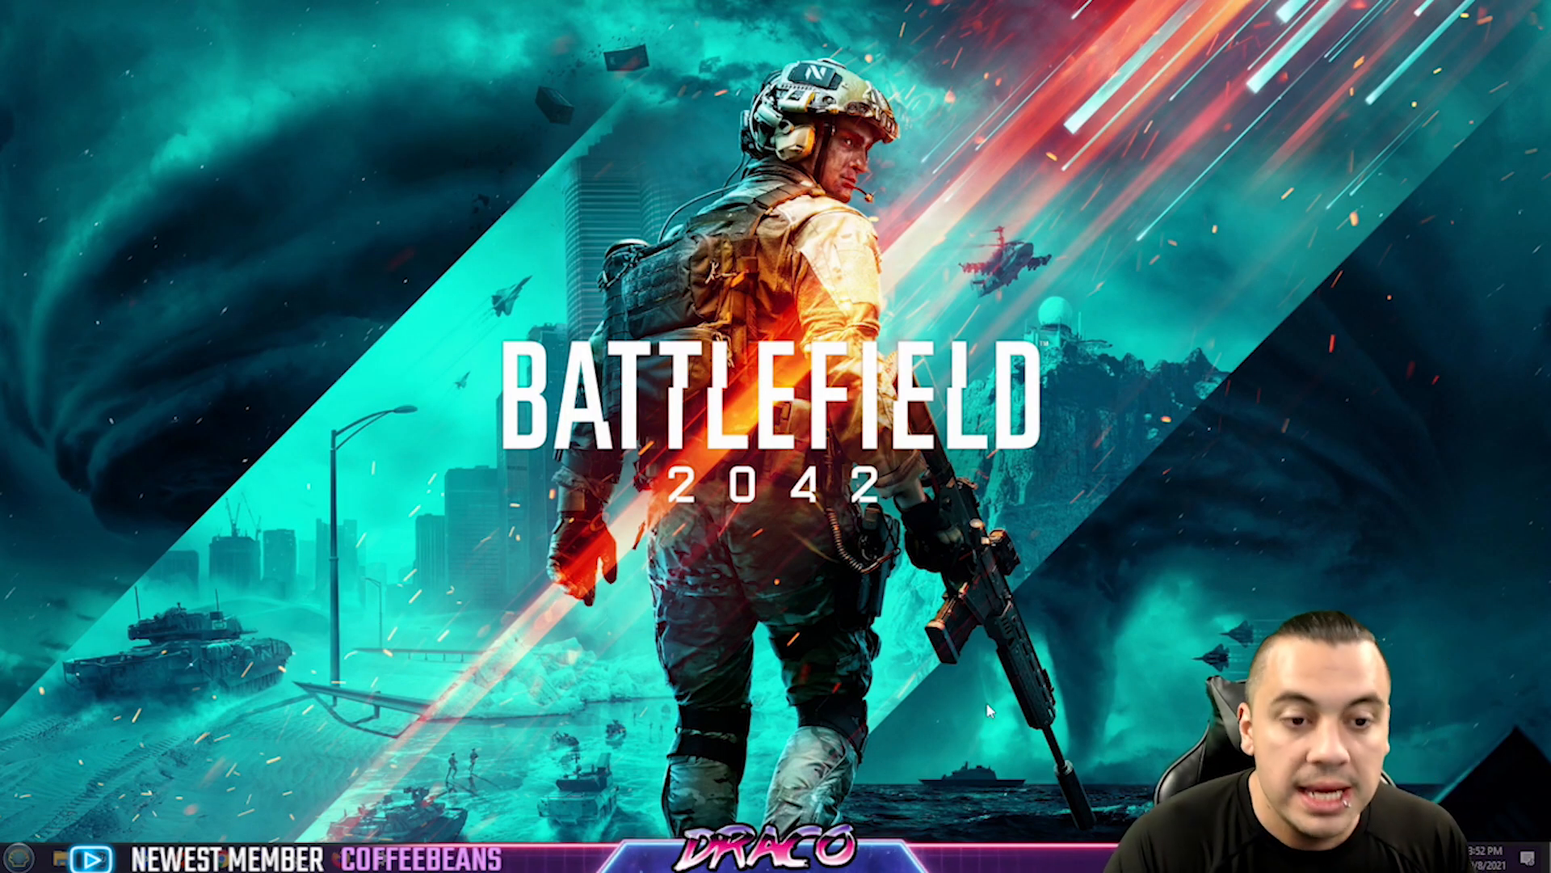
Bring up the Start menu over the desktop
left_click(19, 856)
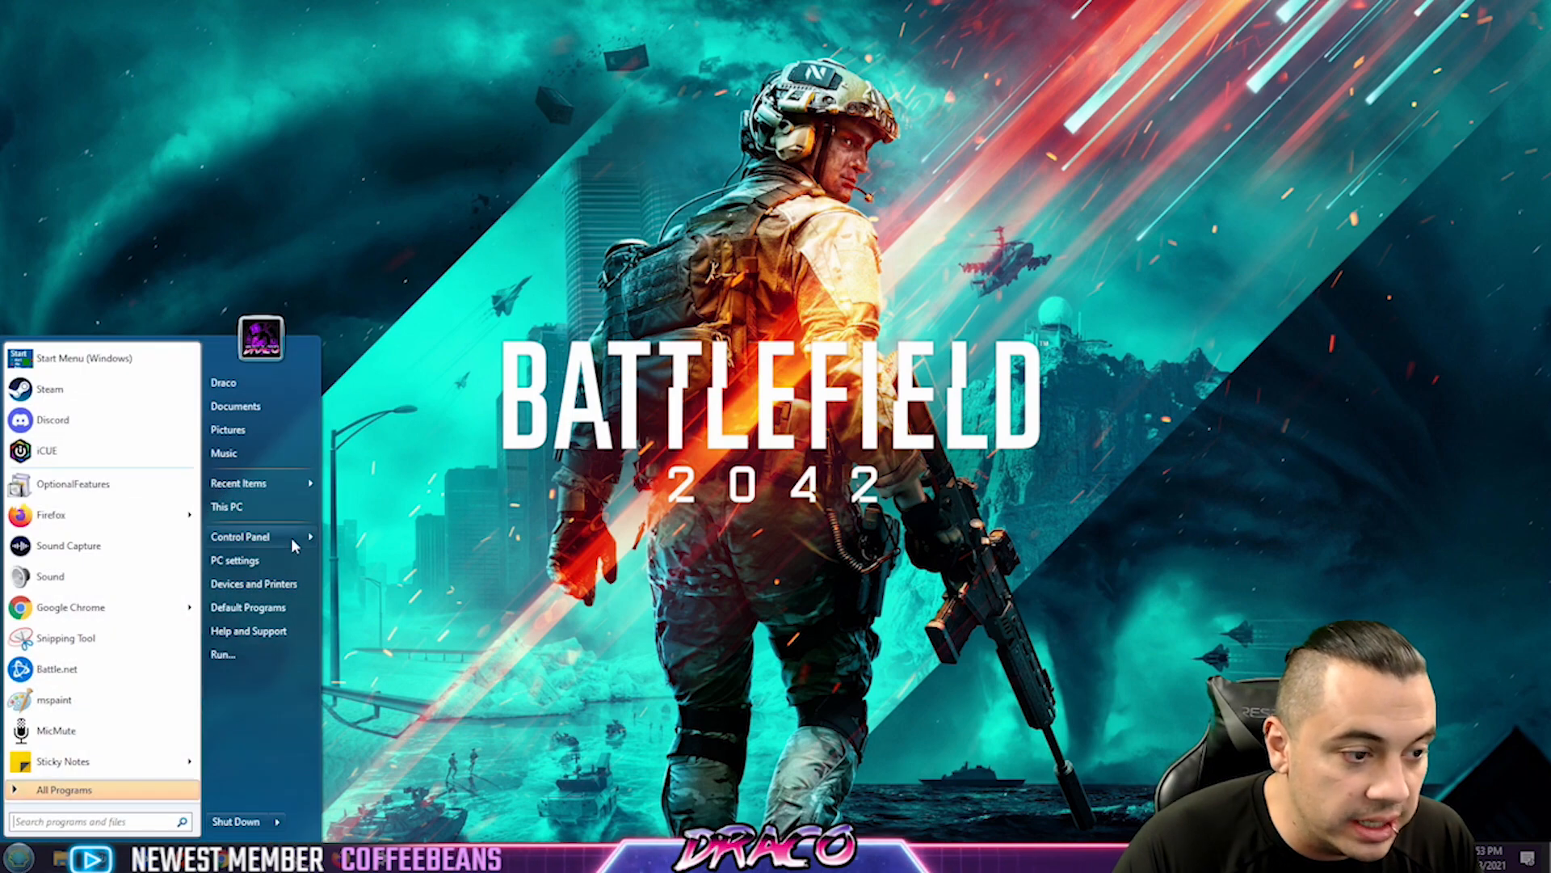
On D:, set BF2042_launcher to always run as administrator via its Compatibility properties
left_click(226, 507)
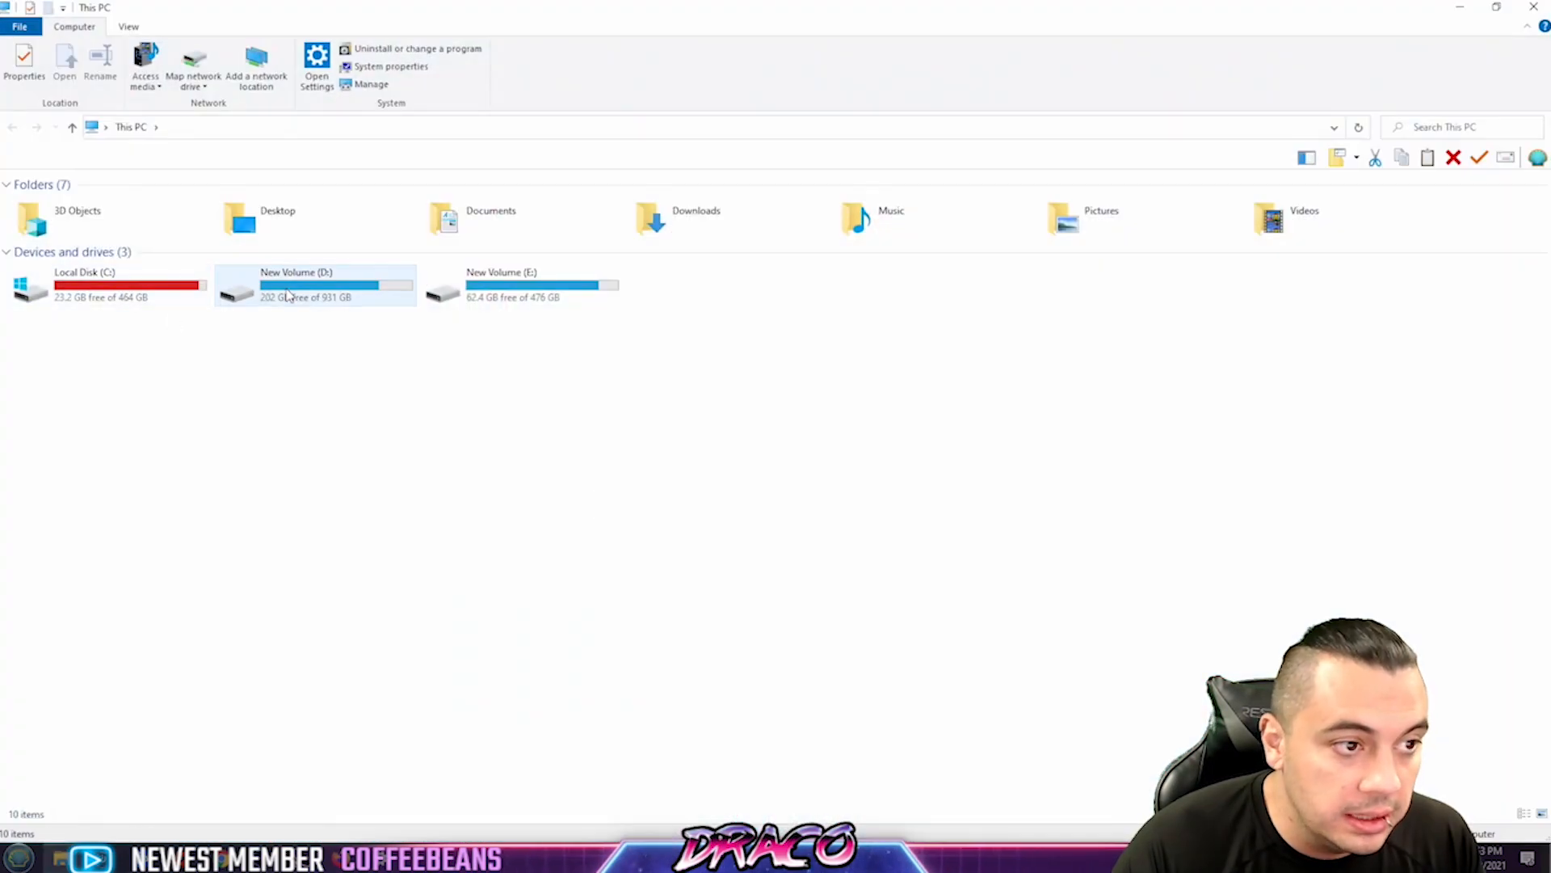
double_click(296, 286)
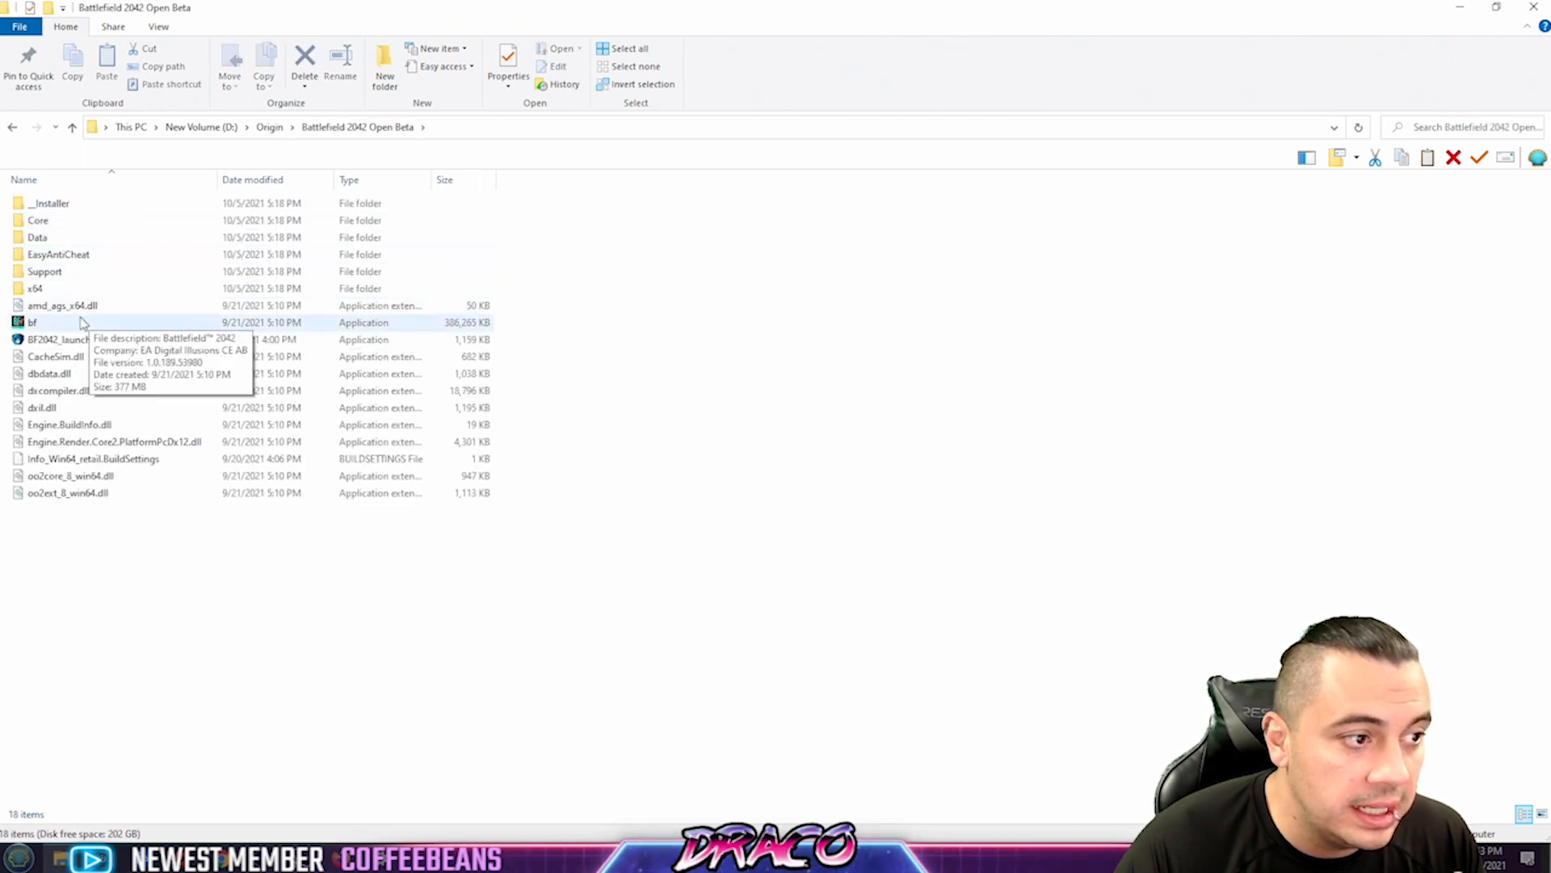
right_click(32, 323)
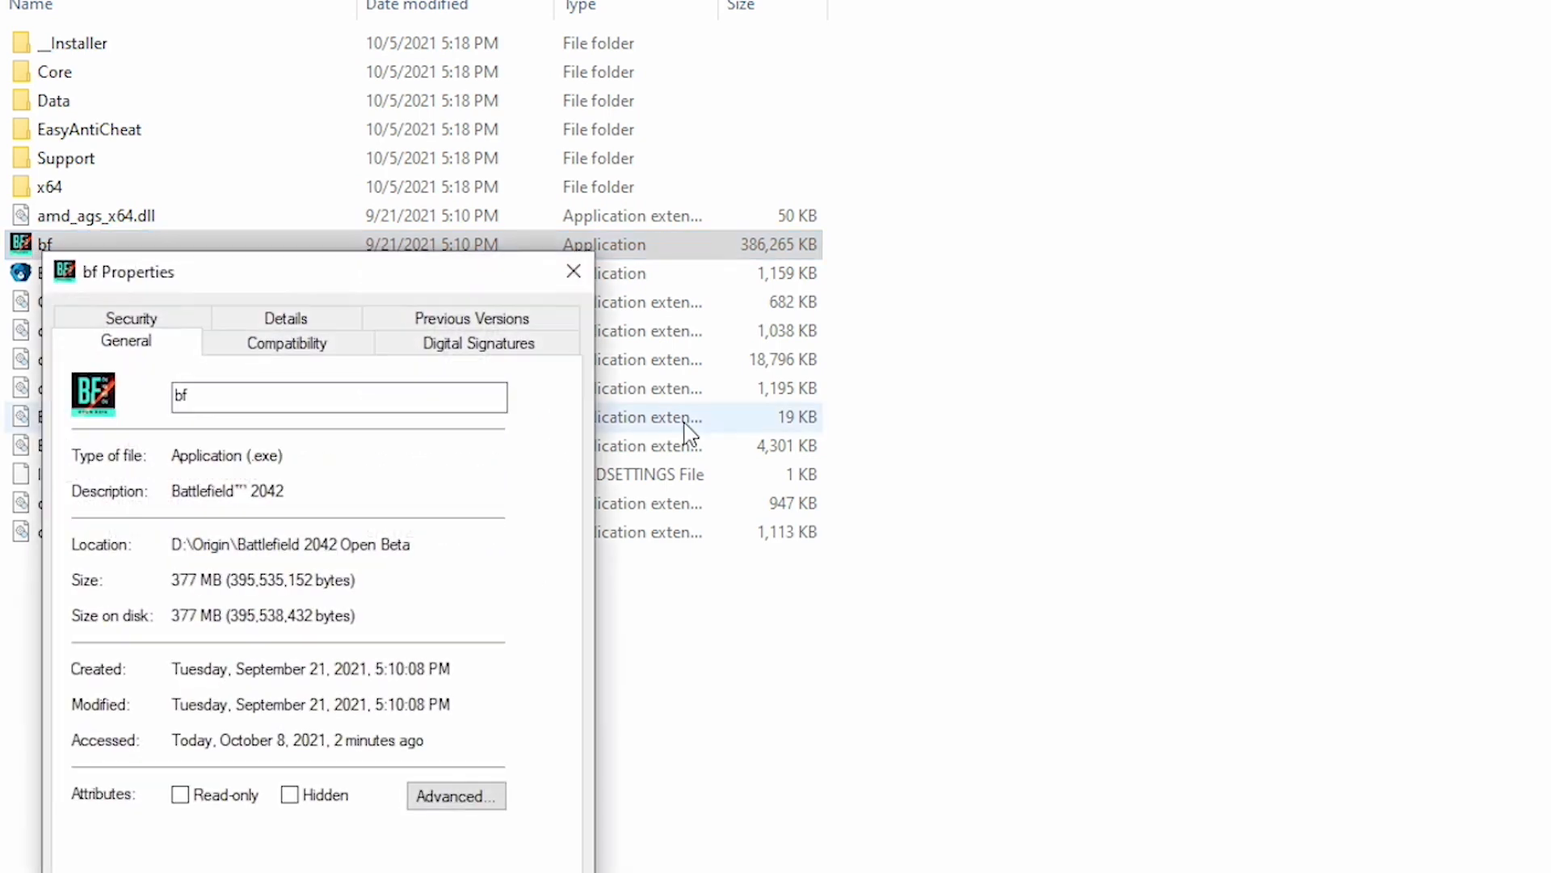
left_click(286, 341)
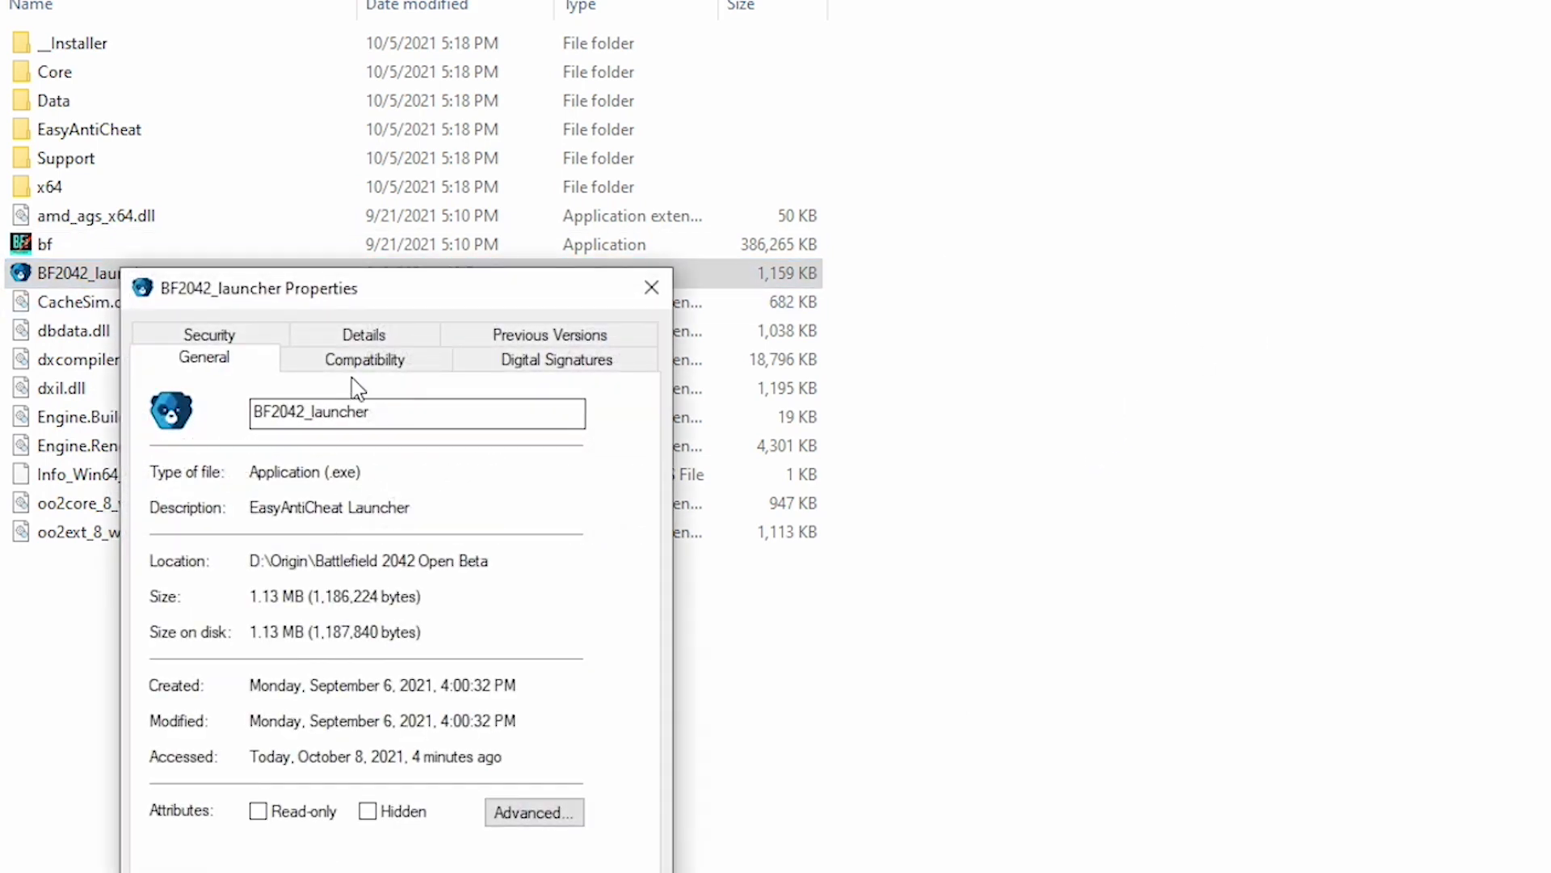
left_click(364, 359)
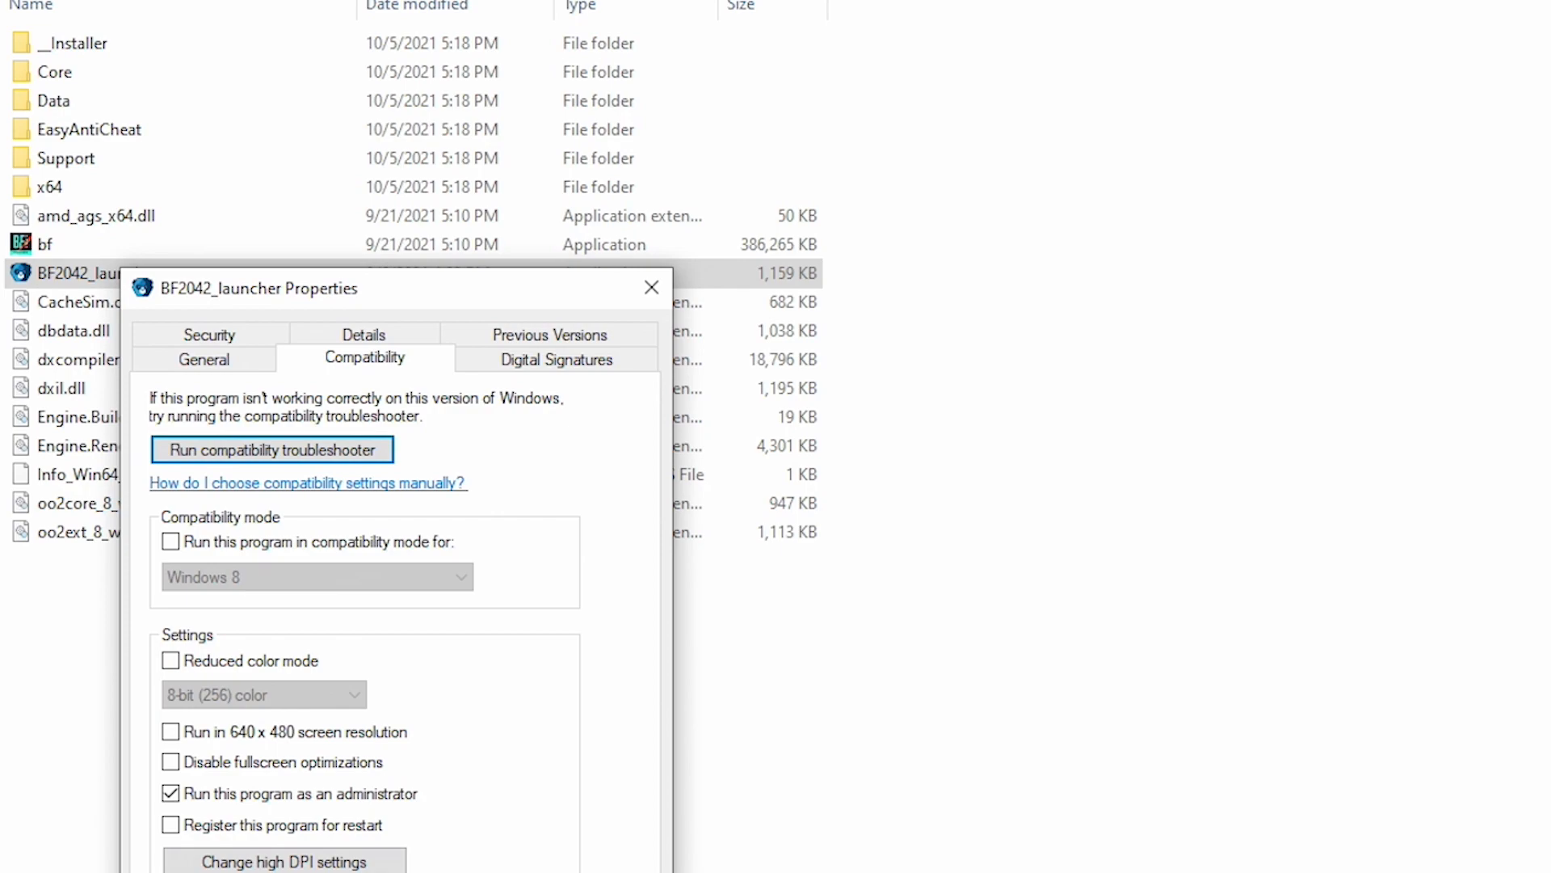
left_click(651, 286)
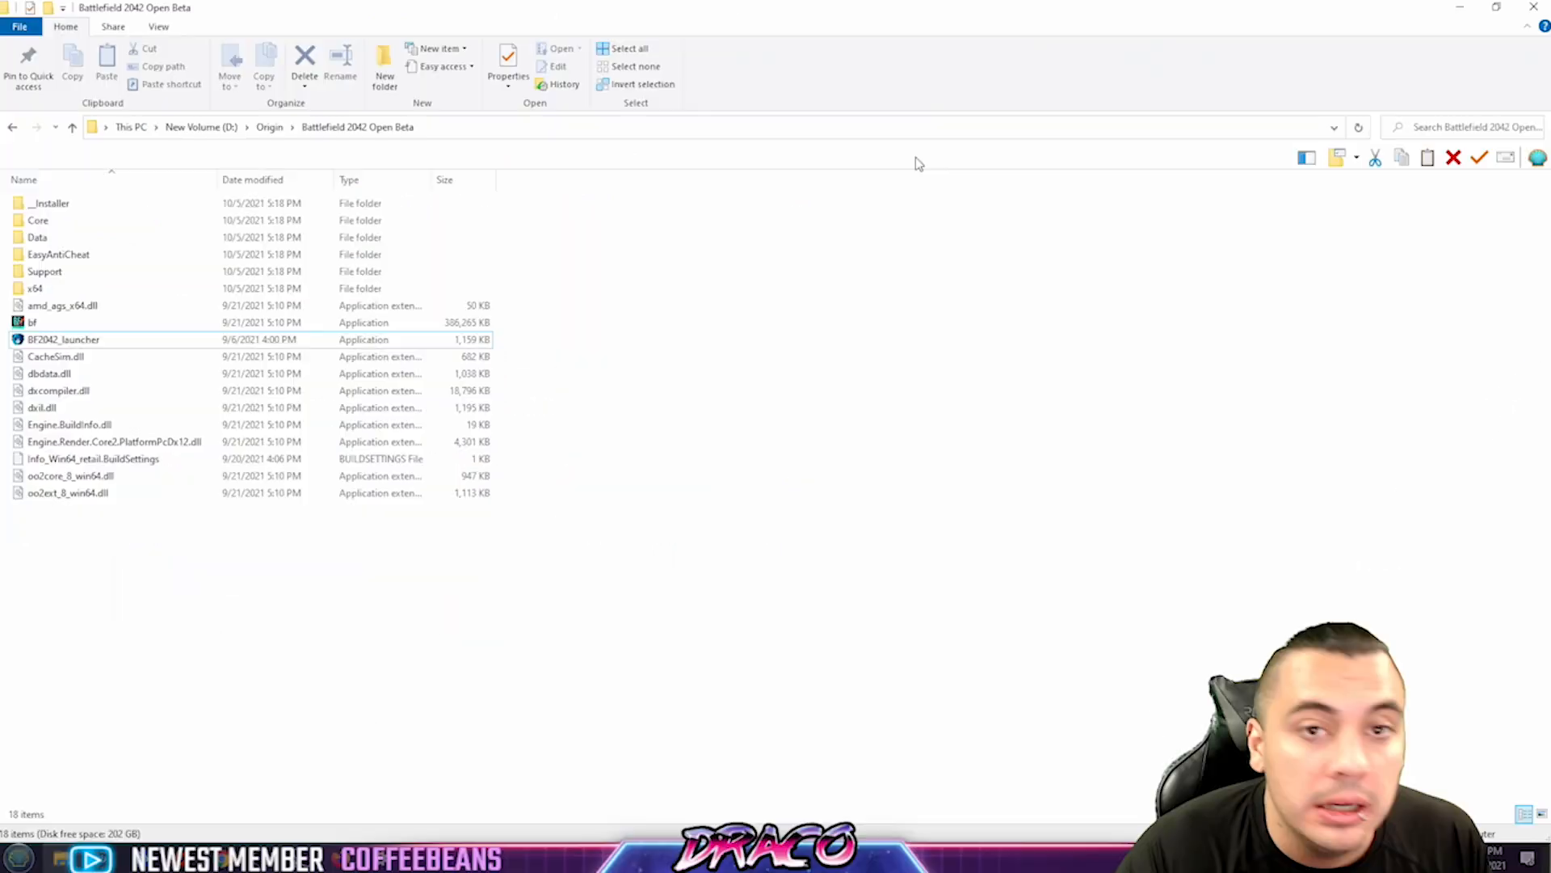
Confirm Windows Update reports up to date, then check GeForce Experience's Drivers for new versions
double_click(63, 339)
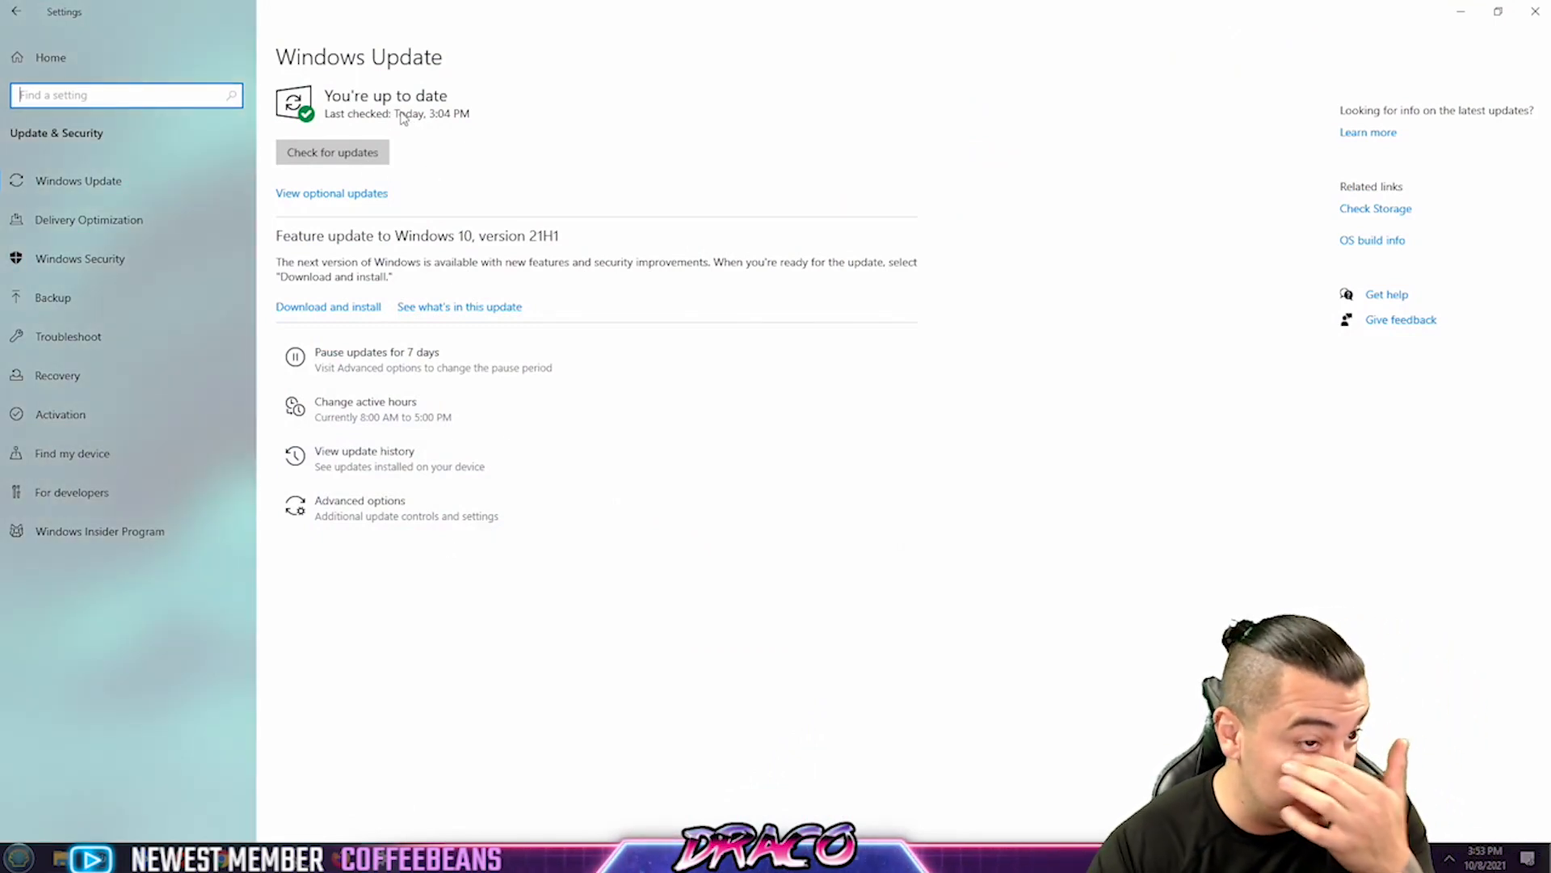
mouse_move(556, 136)
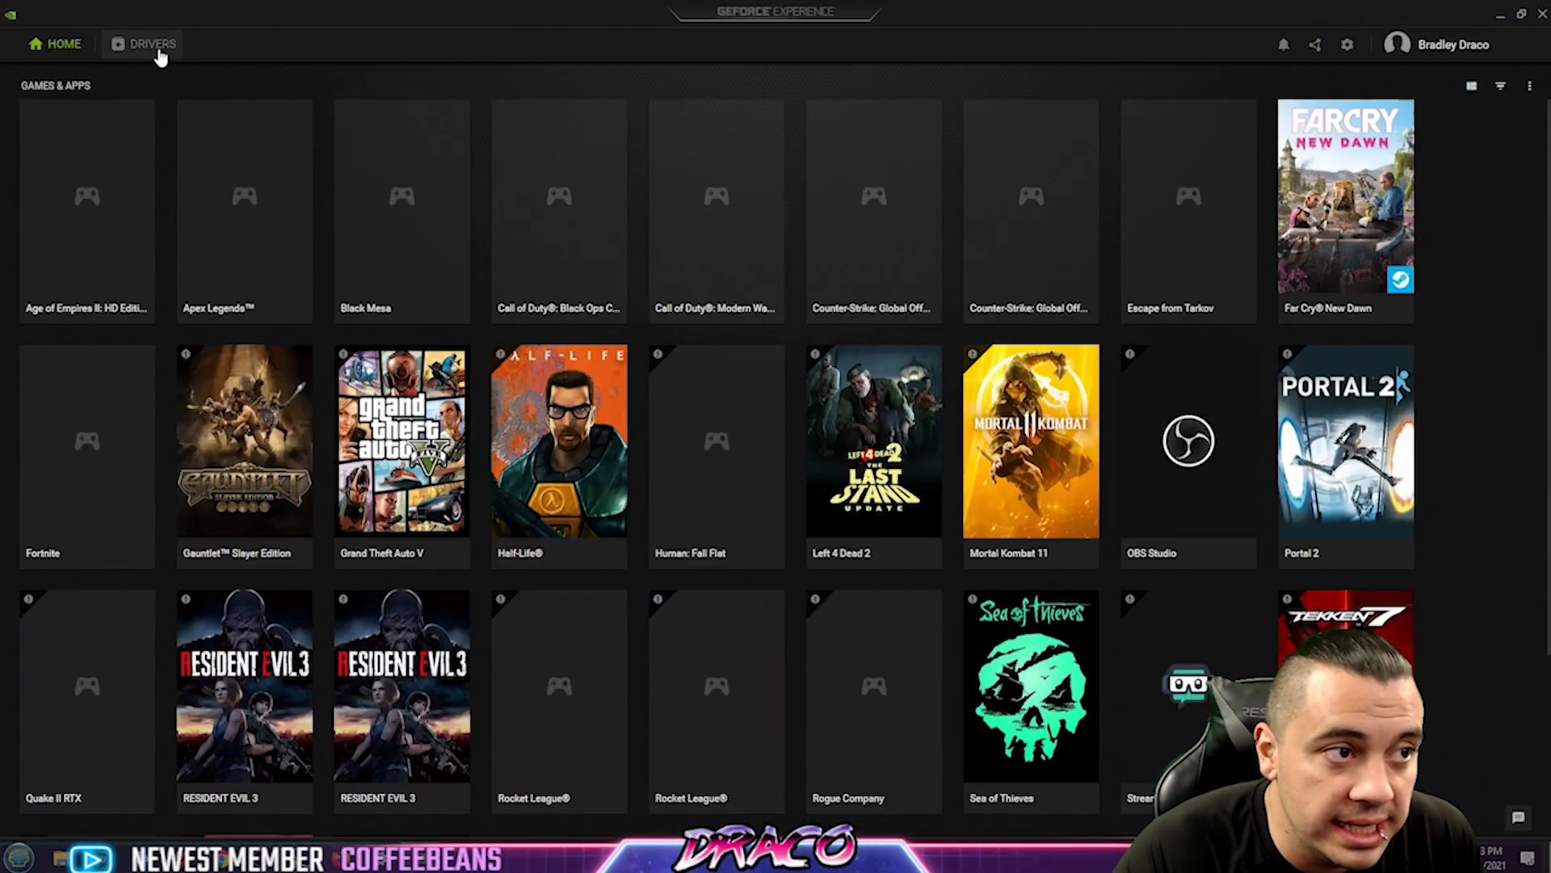
left_click(150, 44)
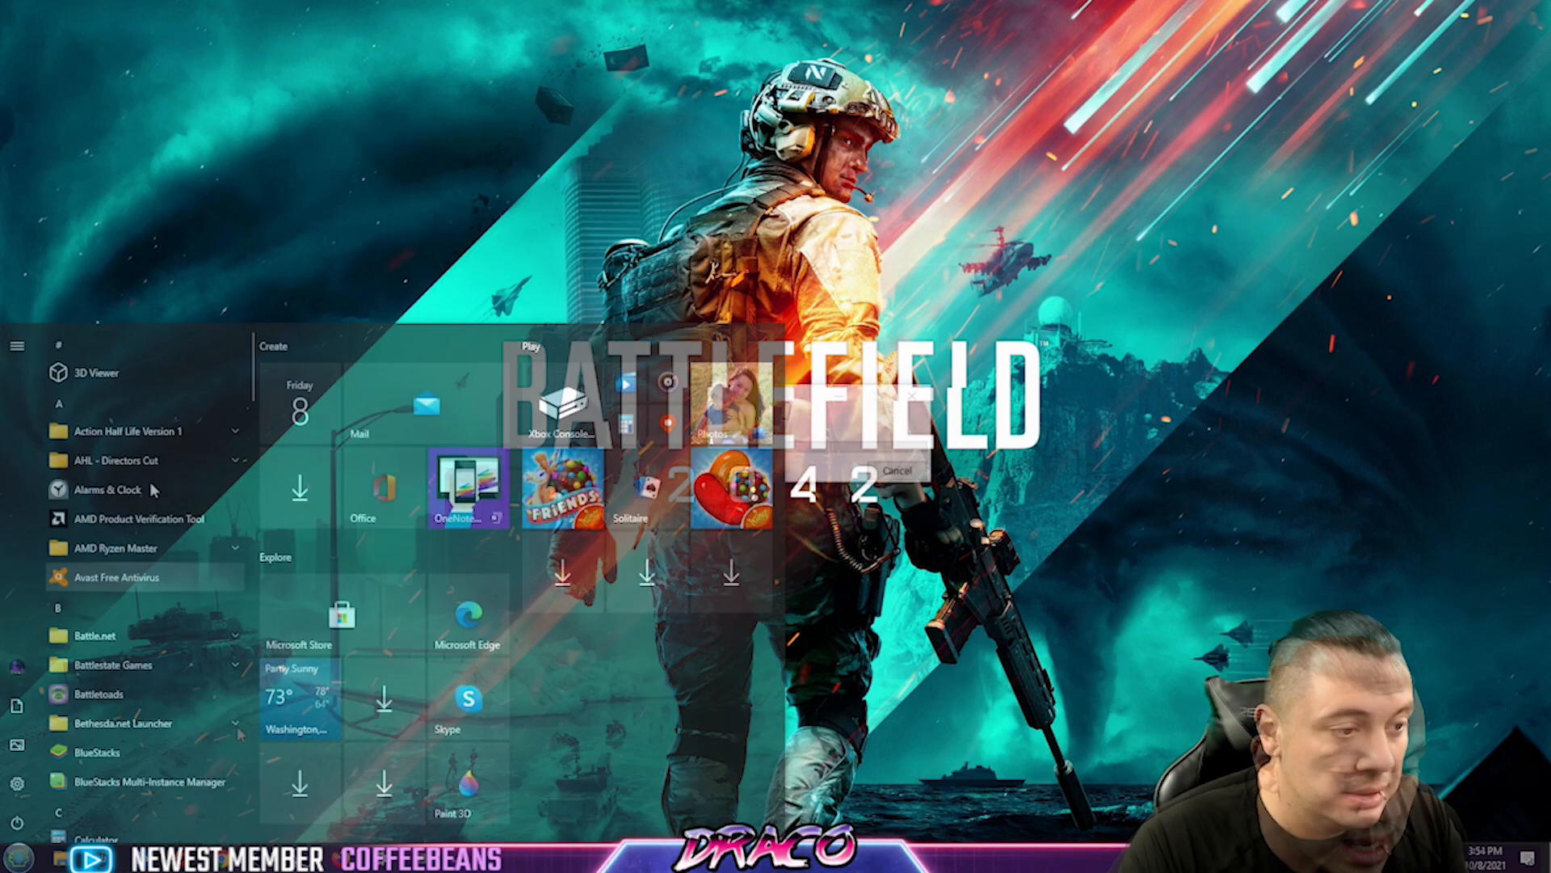
Search optional features for 'media' to add, find nothing, and cancel the search
type("op")
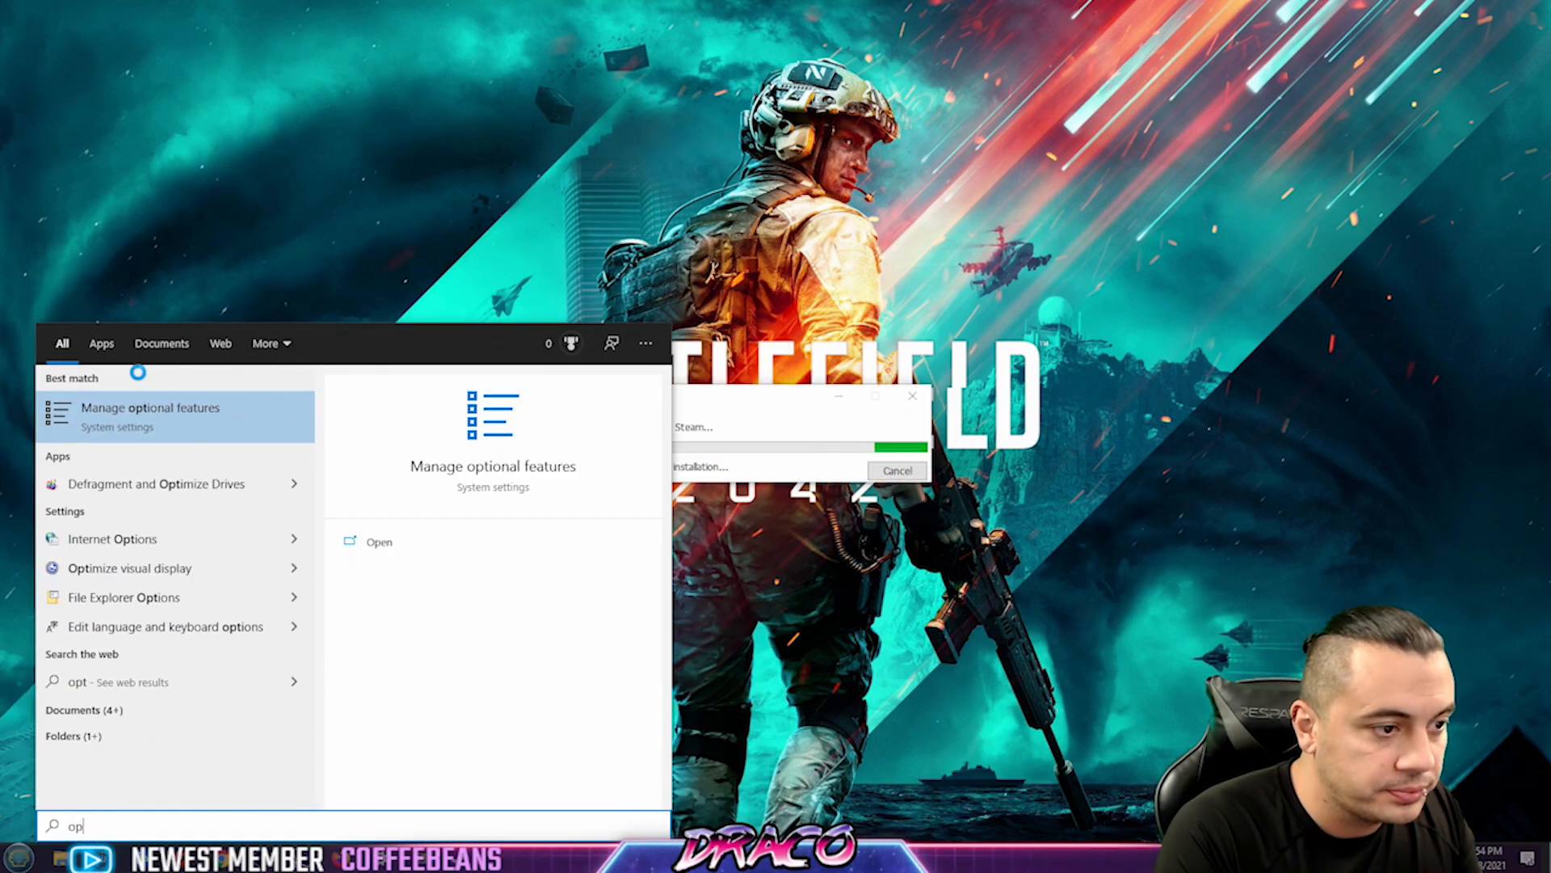
type("tional")
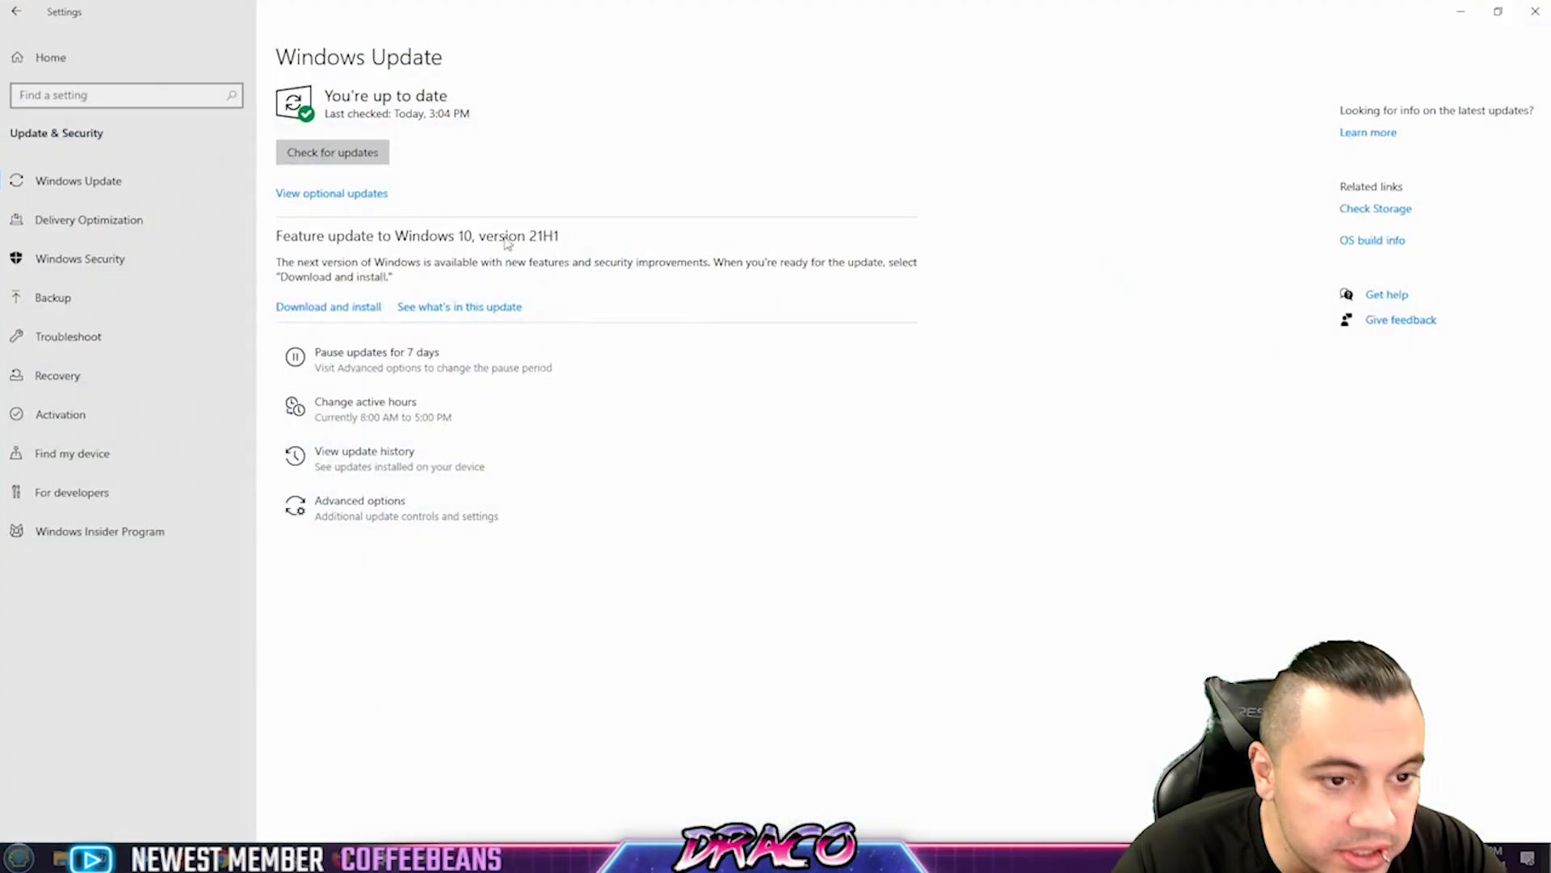
left_click(331, 193)
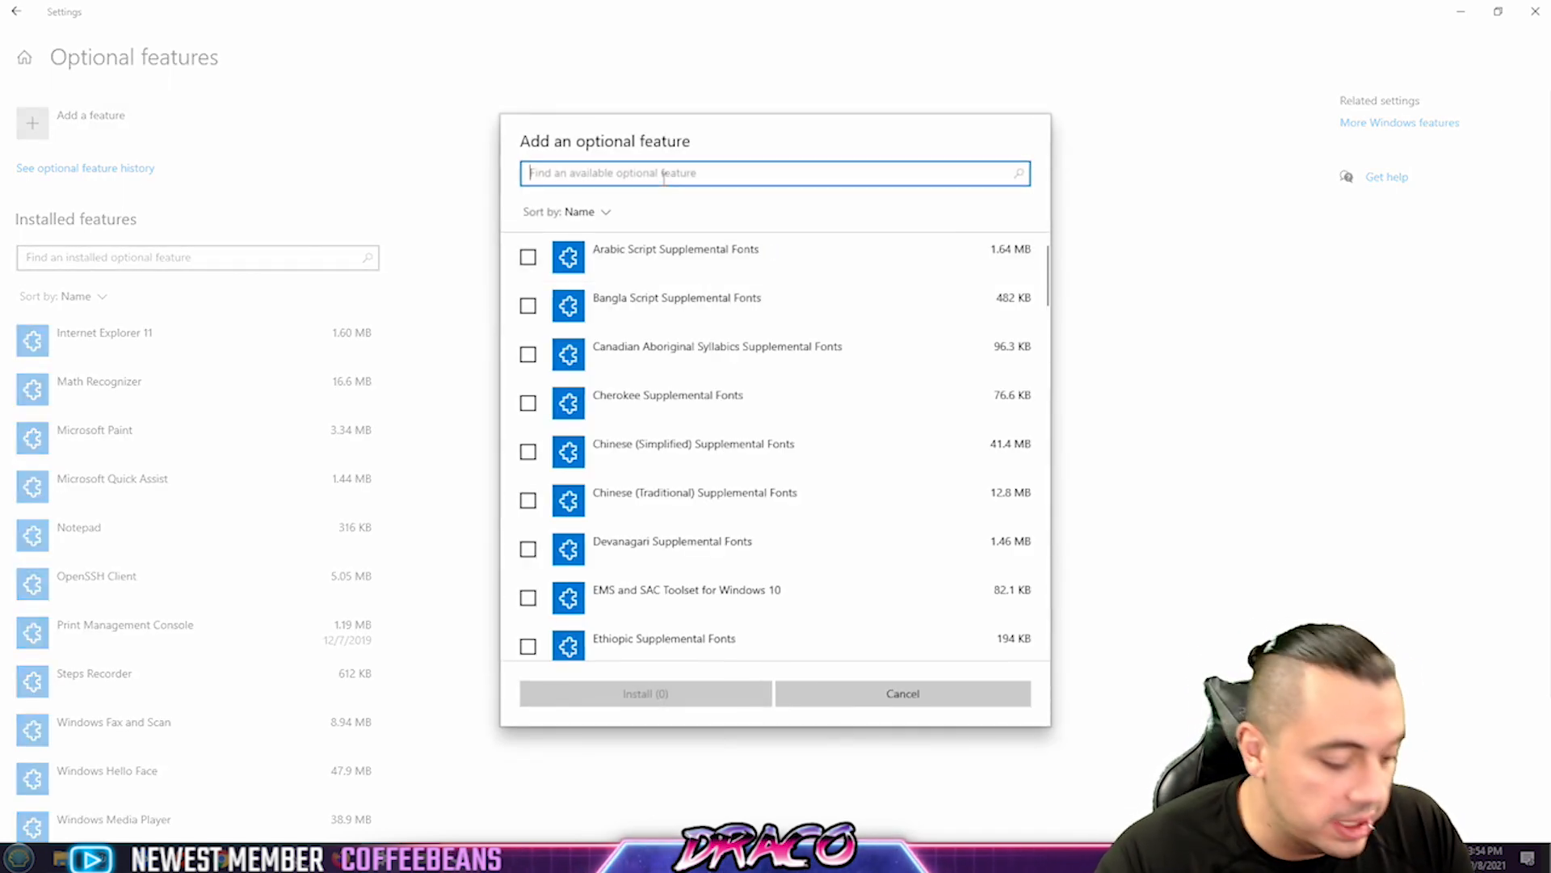
type("media")
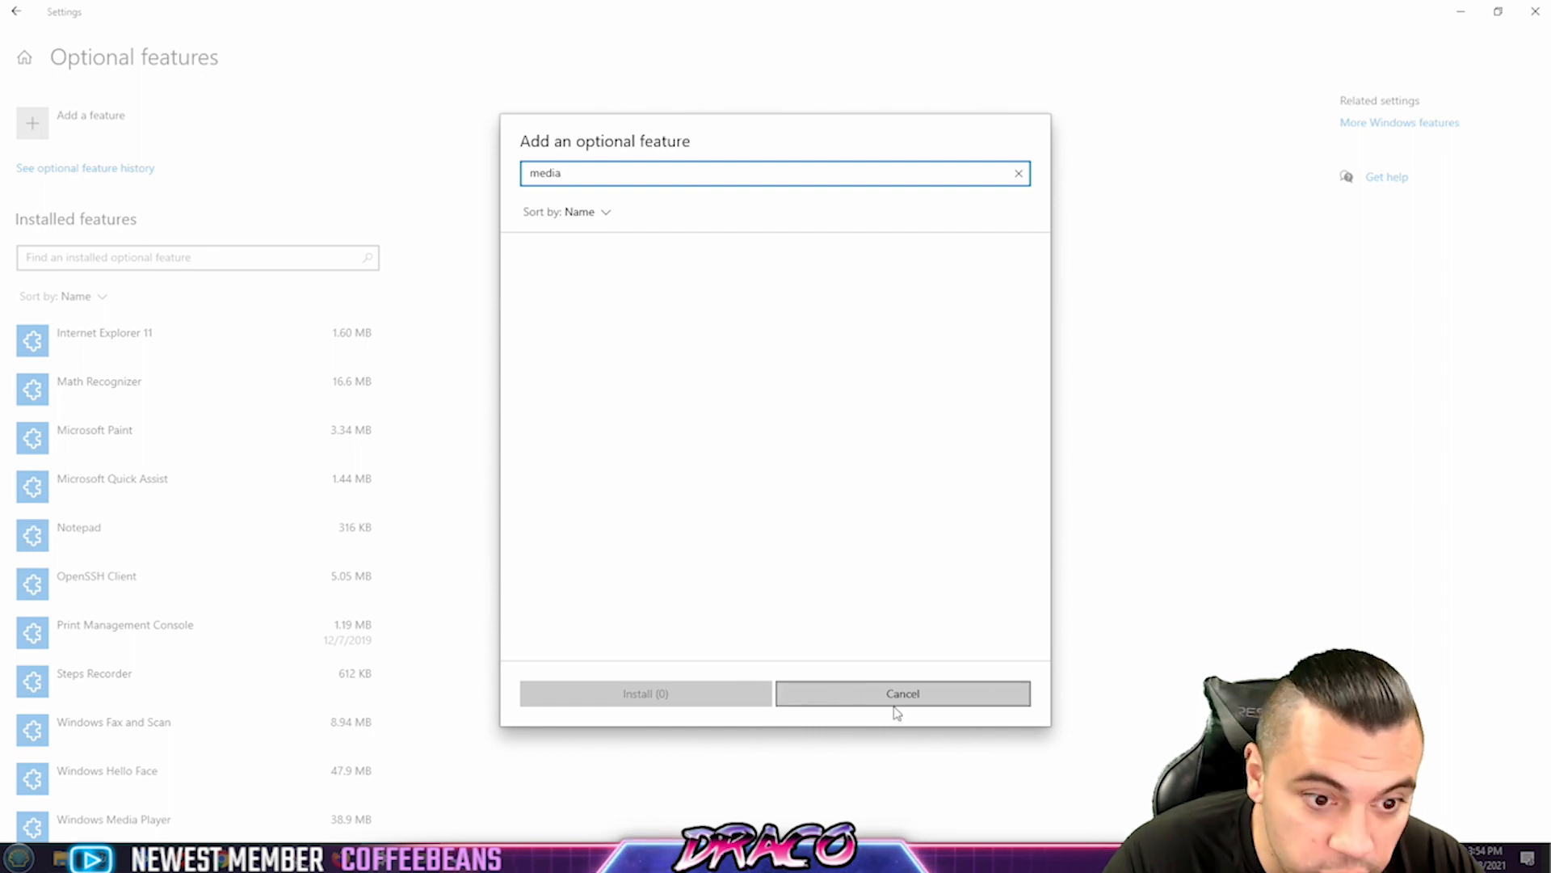
mouse_move(846, 636)
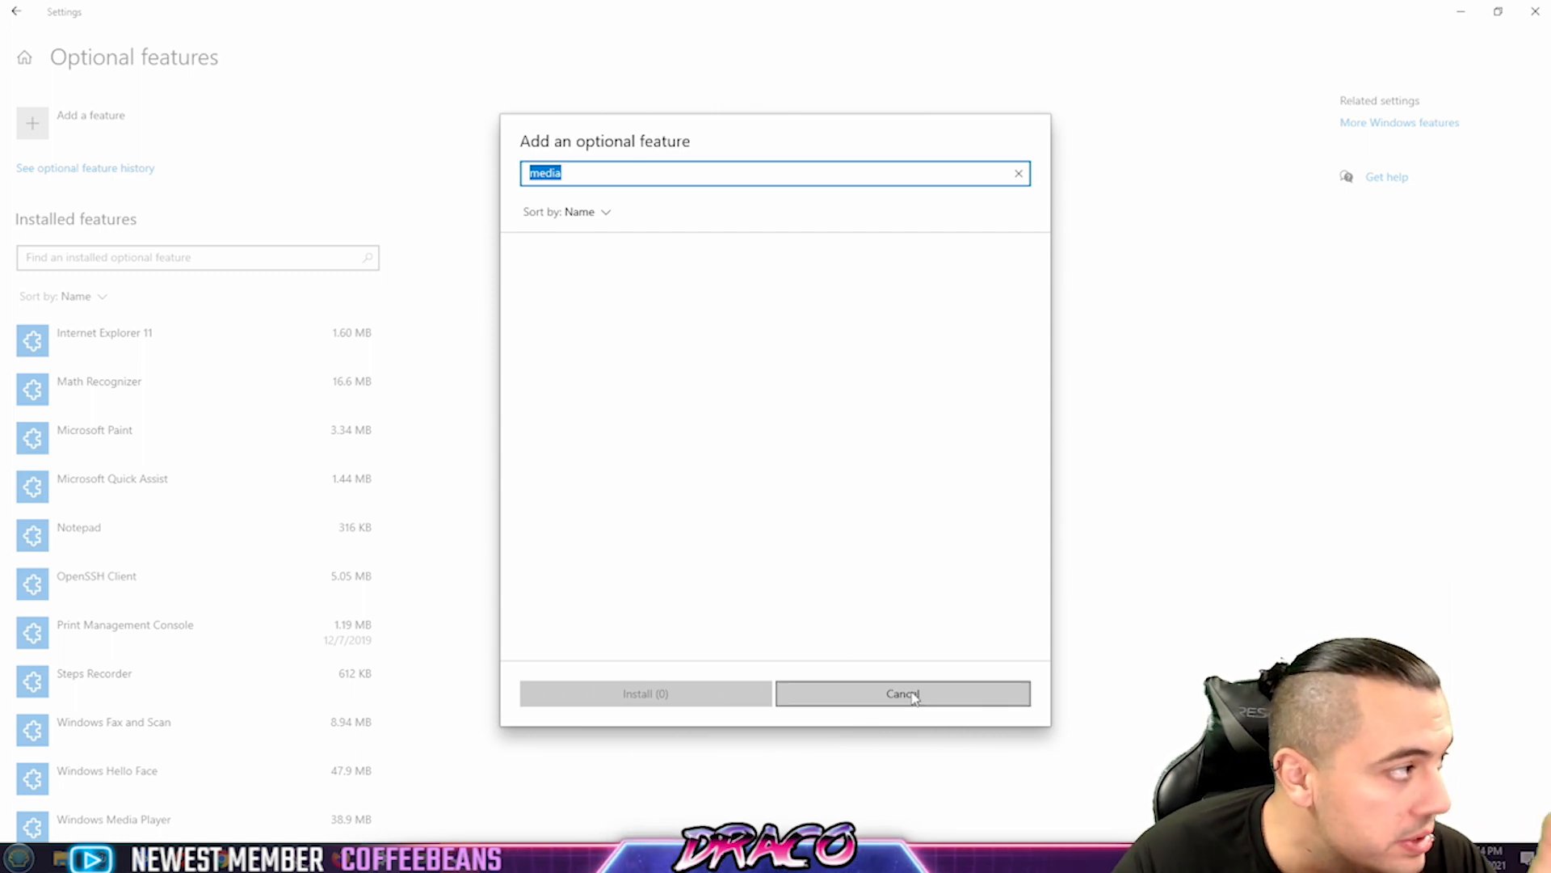
left_click(902, 692)
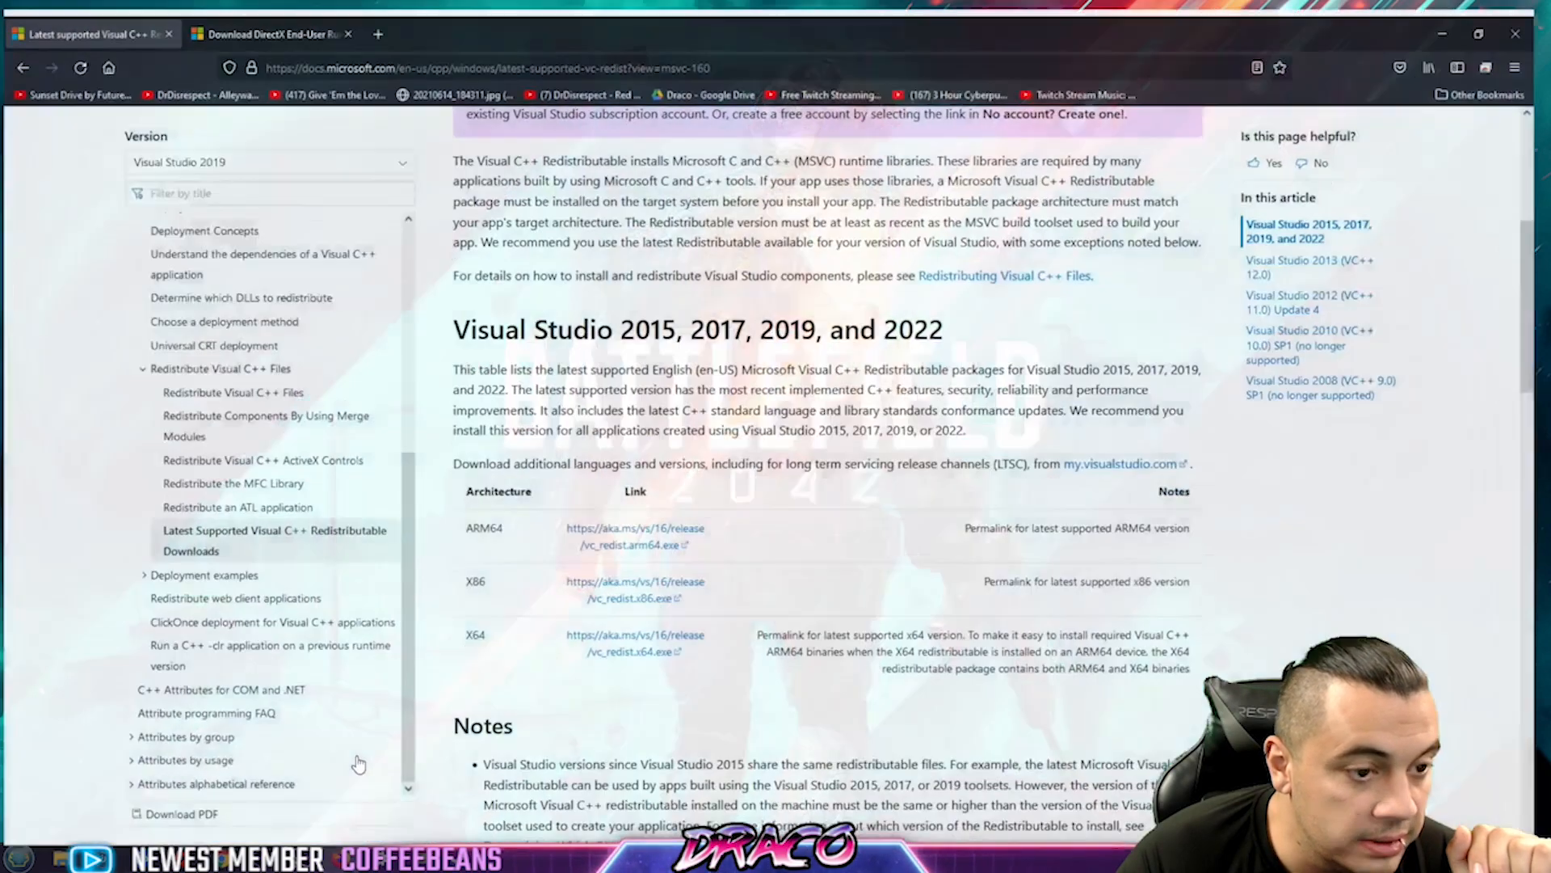
Scroll to the Visual Studio 2015–2022 redistributable table with ARM64, x86 and x64 links
scroll("up", 3)
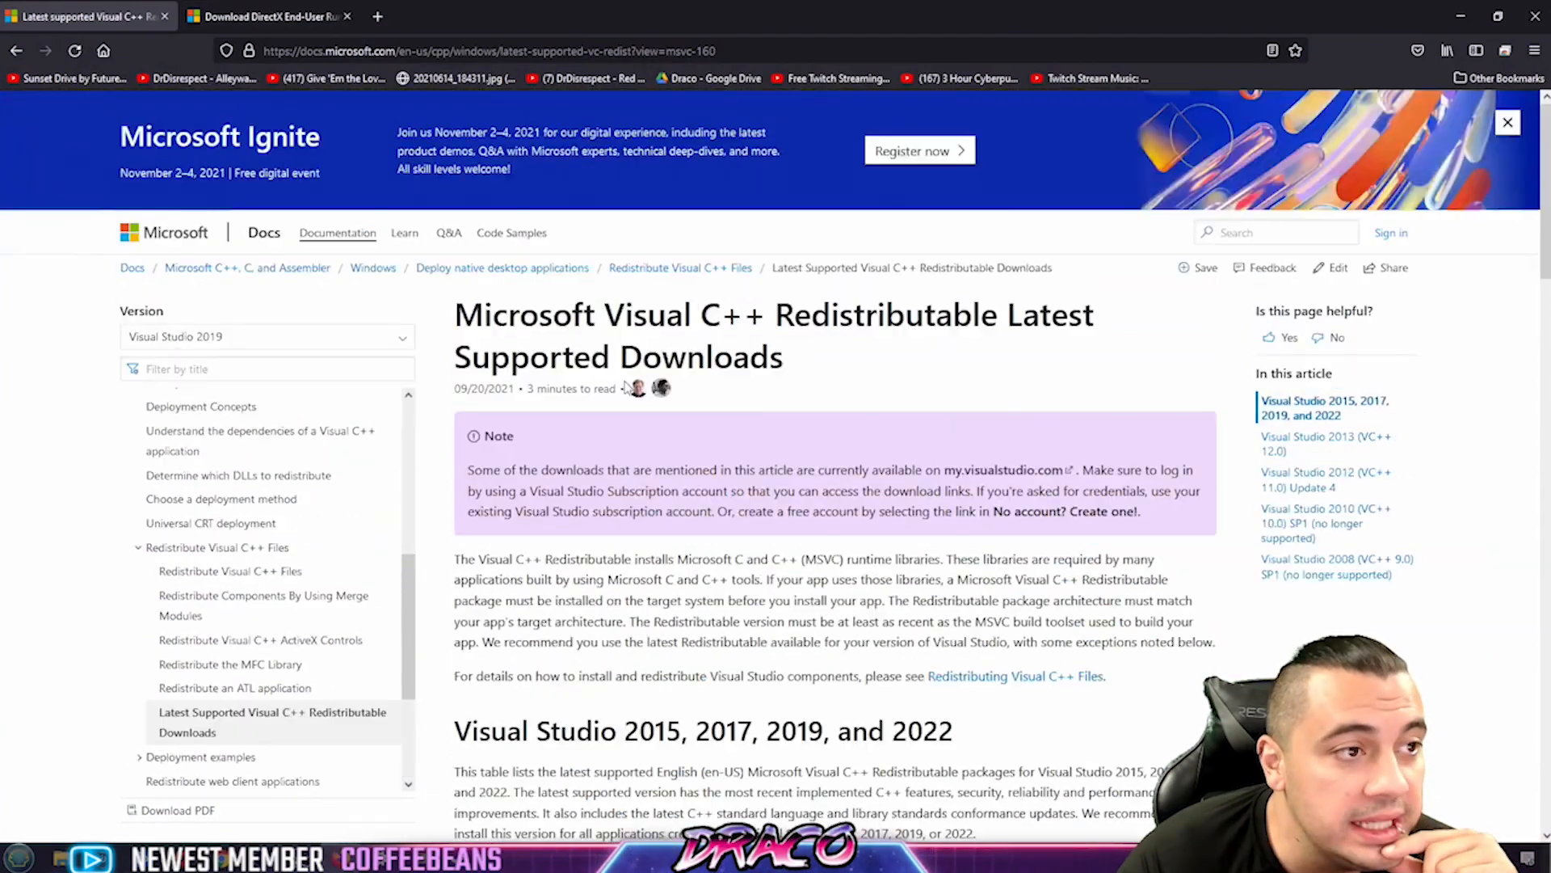
scroll("down", 3)
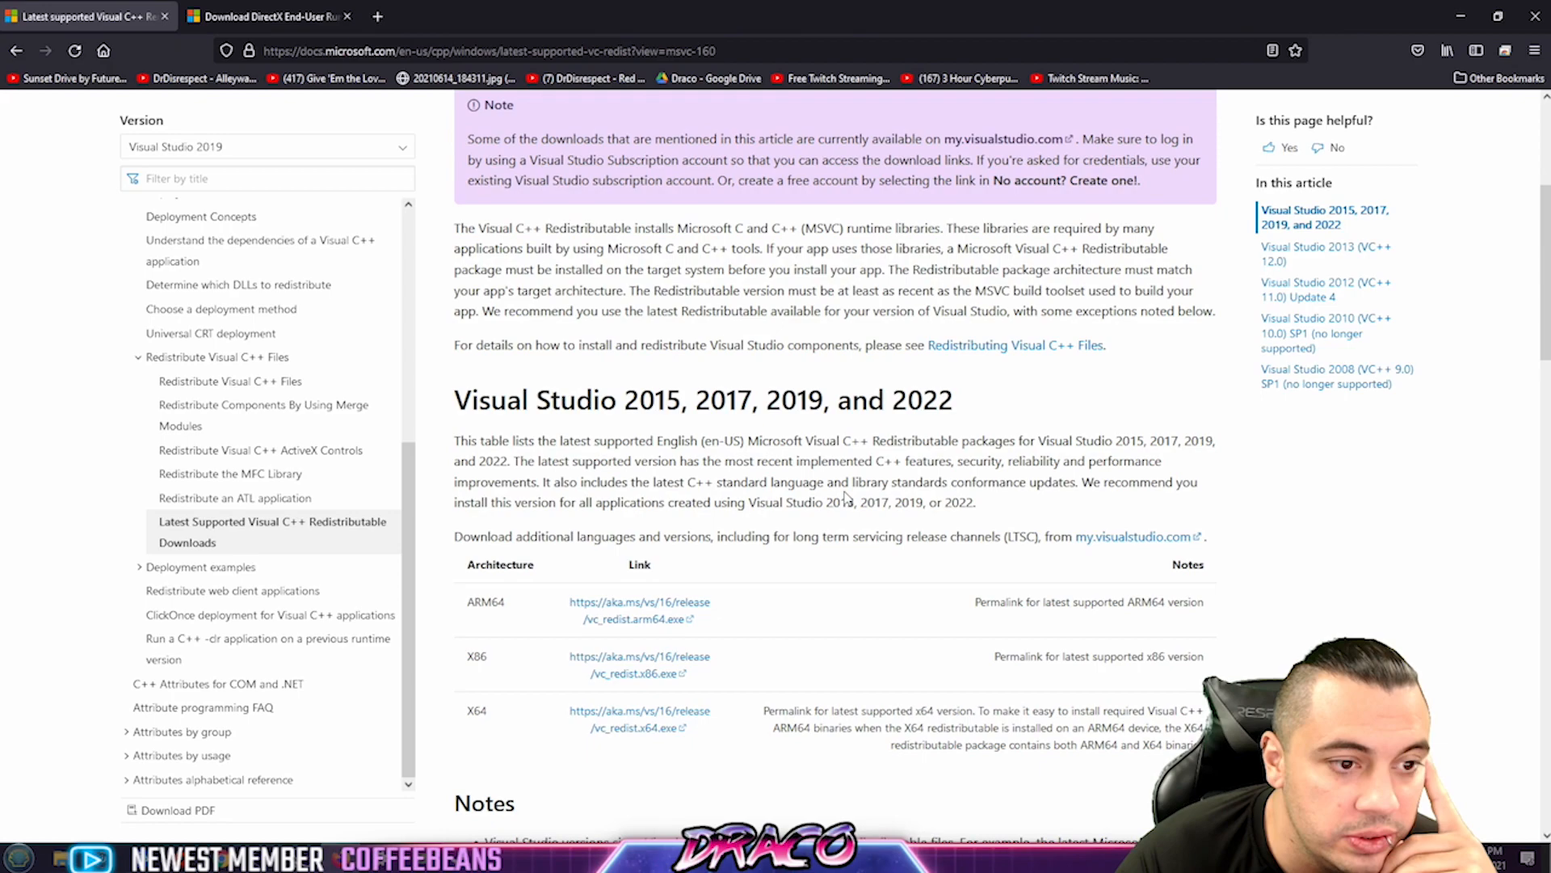
scroll("down", 3)
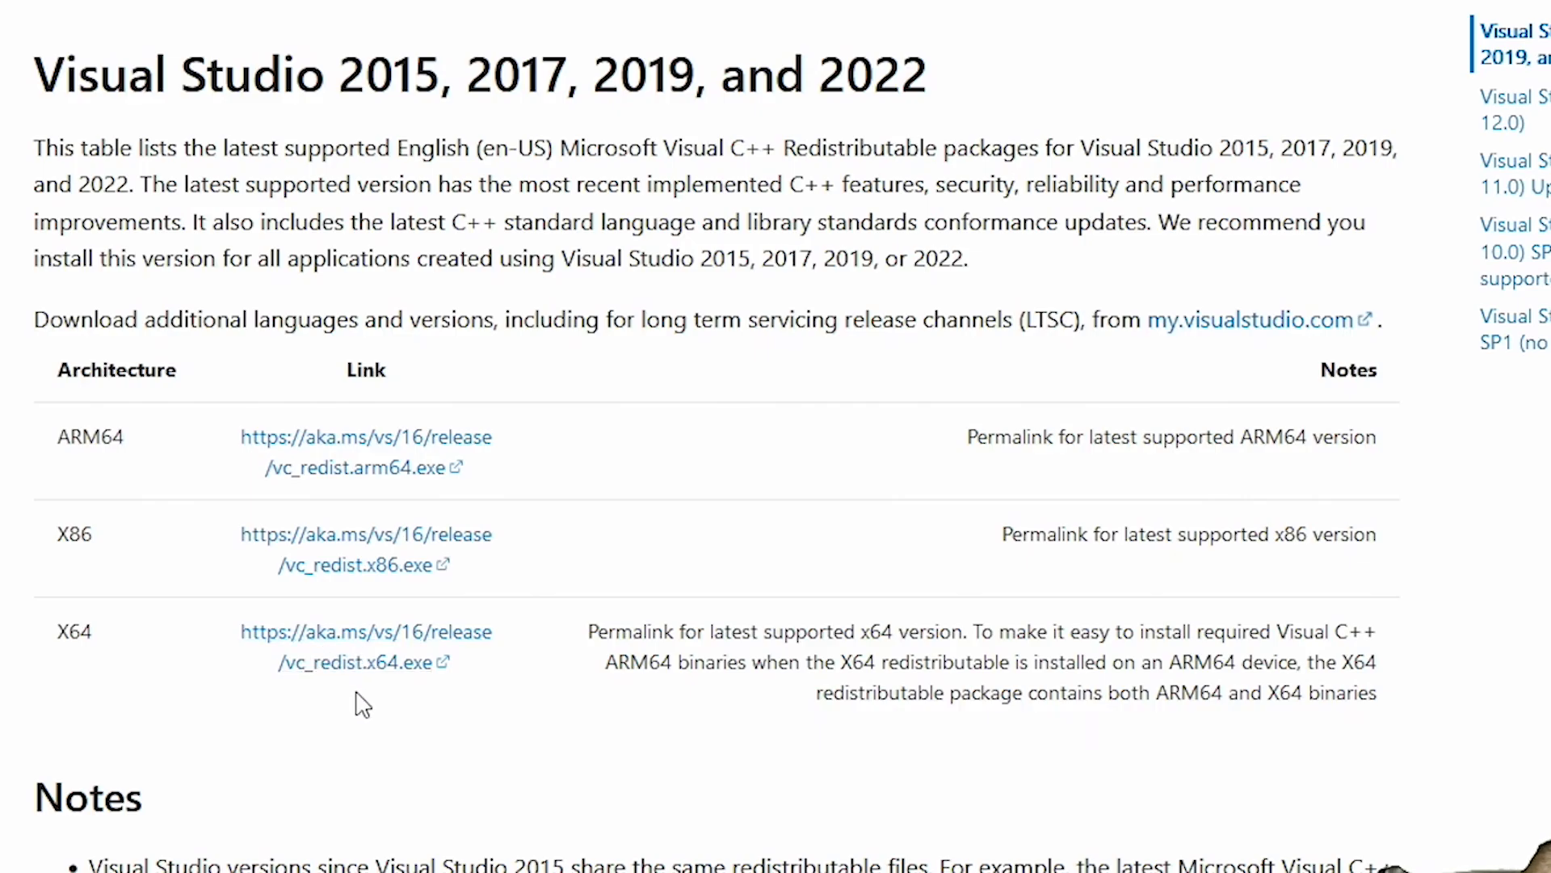
mouse_move(347, 661)
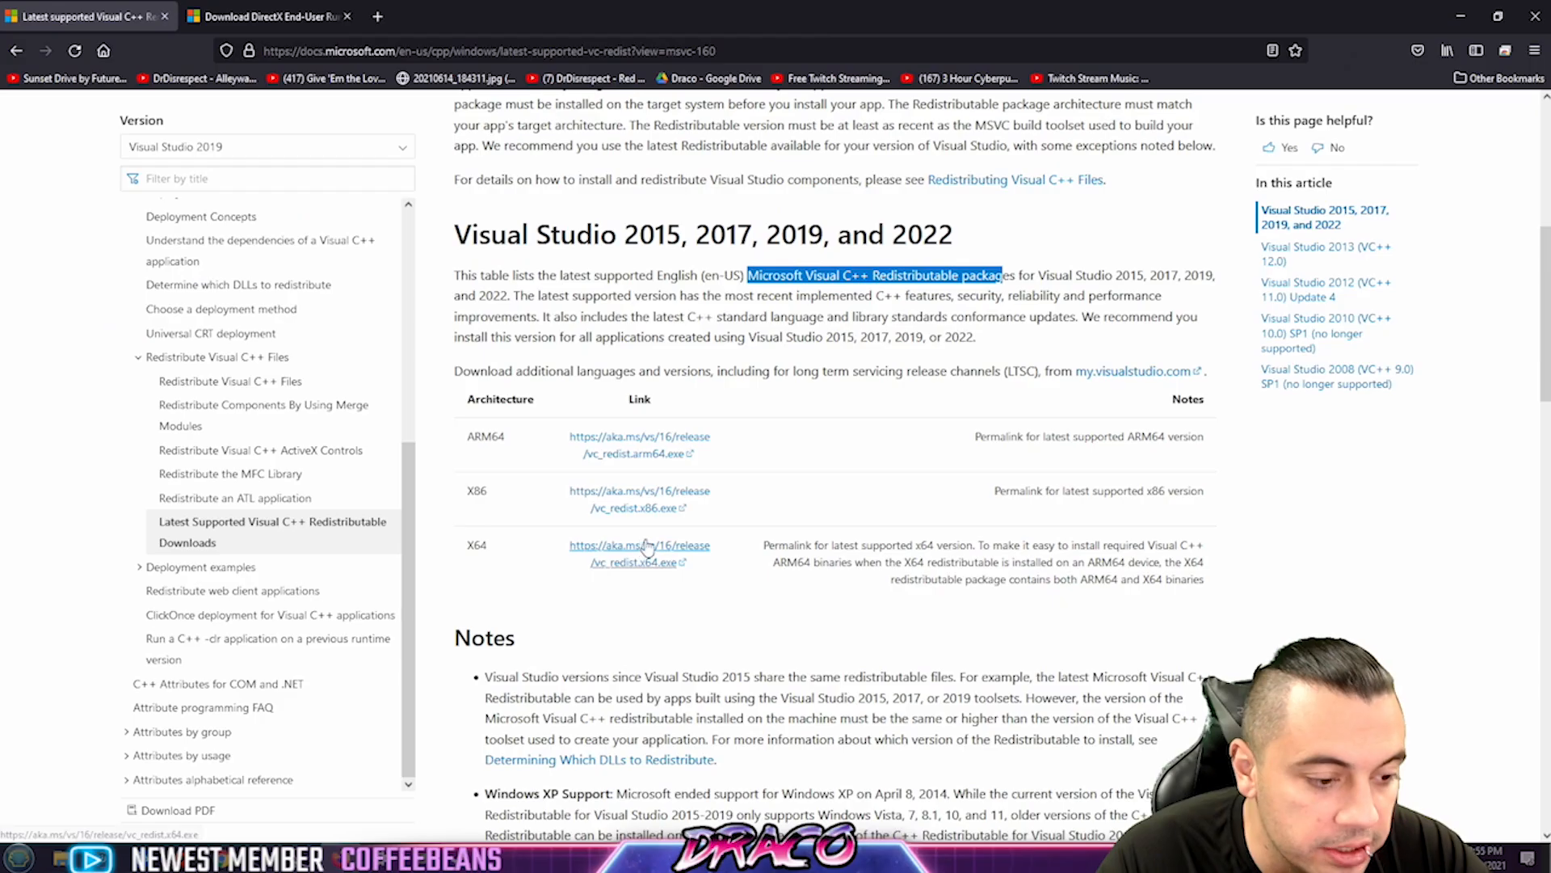
mouse_move(502, 788)
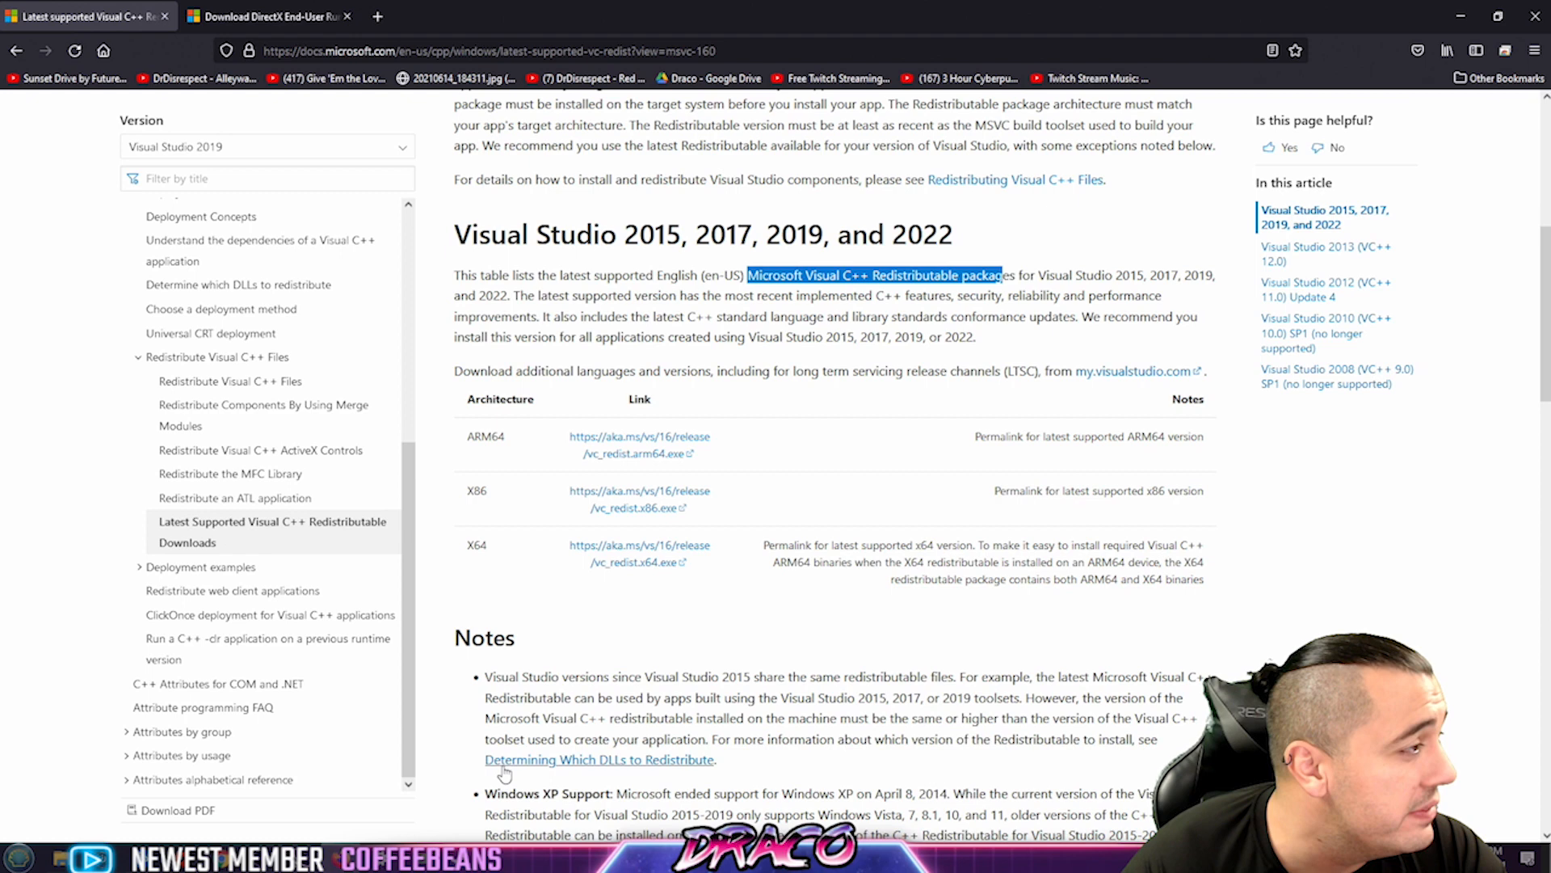
Show the DirectX End-User Runtime Web Installer download, then minimise Firefox
left_click(268, 17)
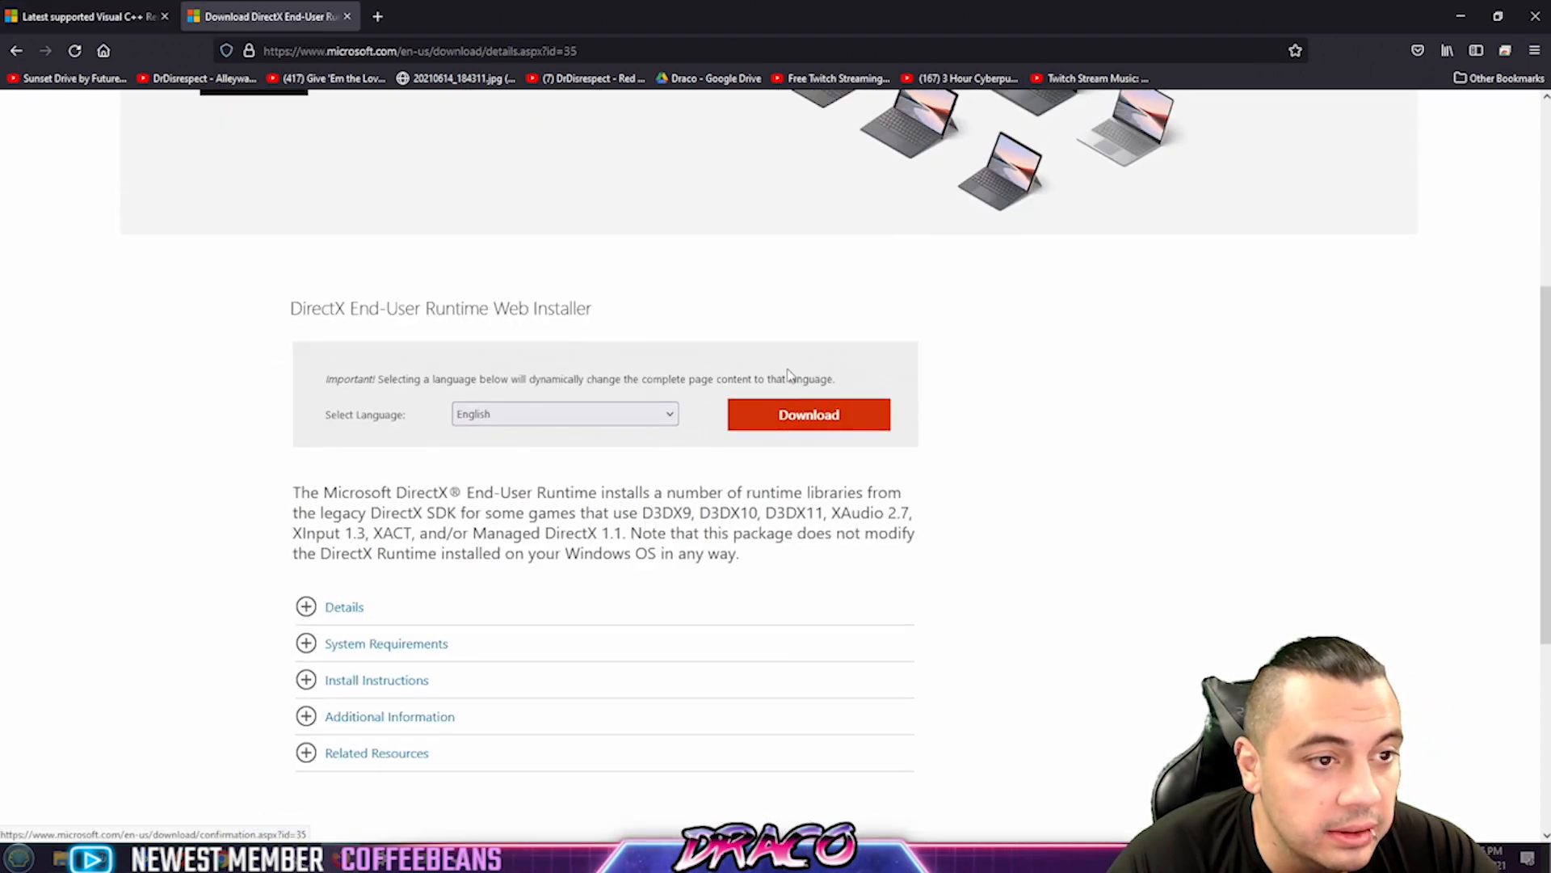
scroll("up", 3)
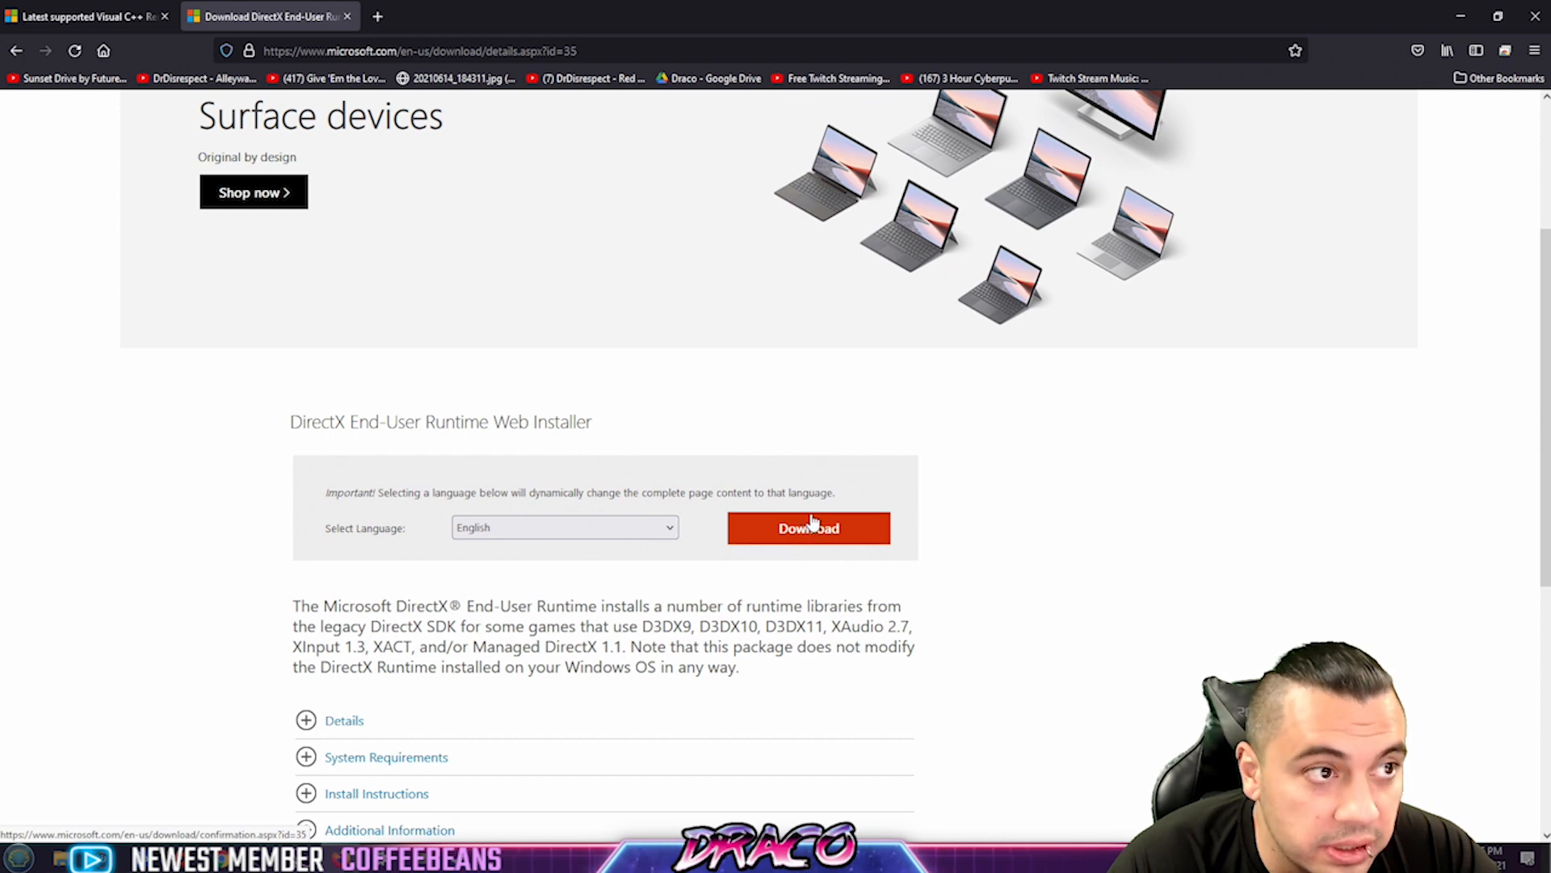
mouse_move(816, 507)
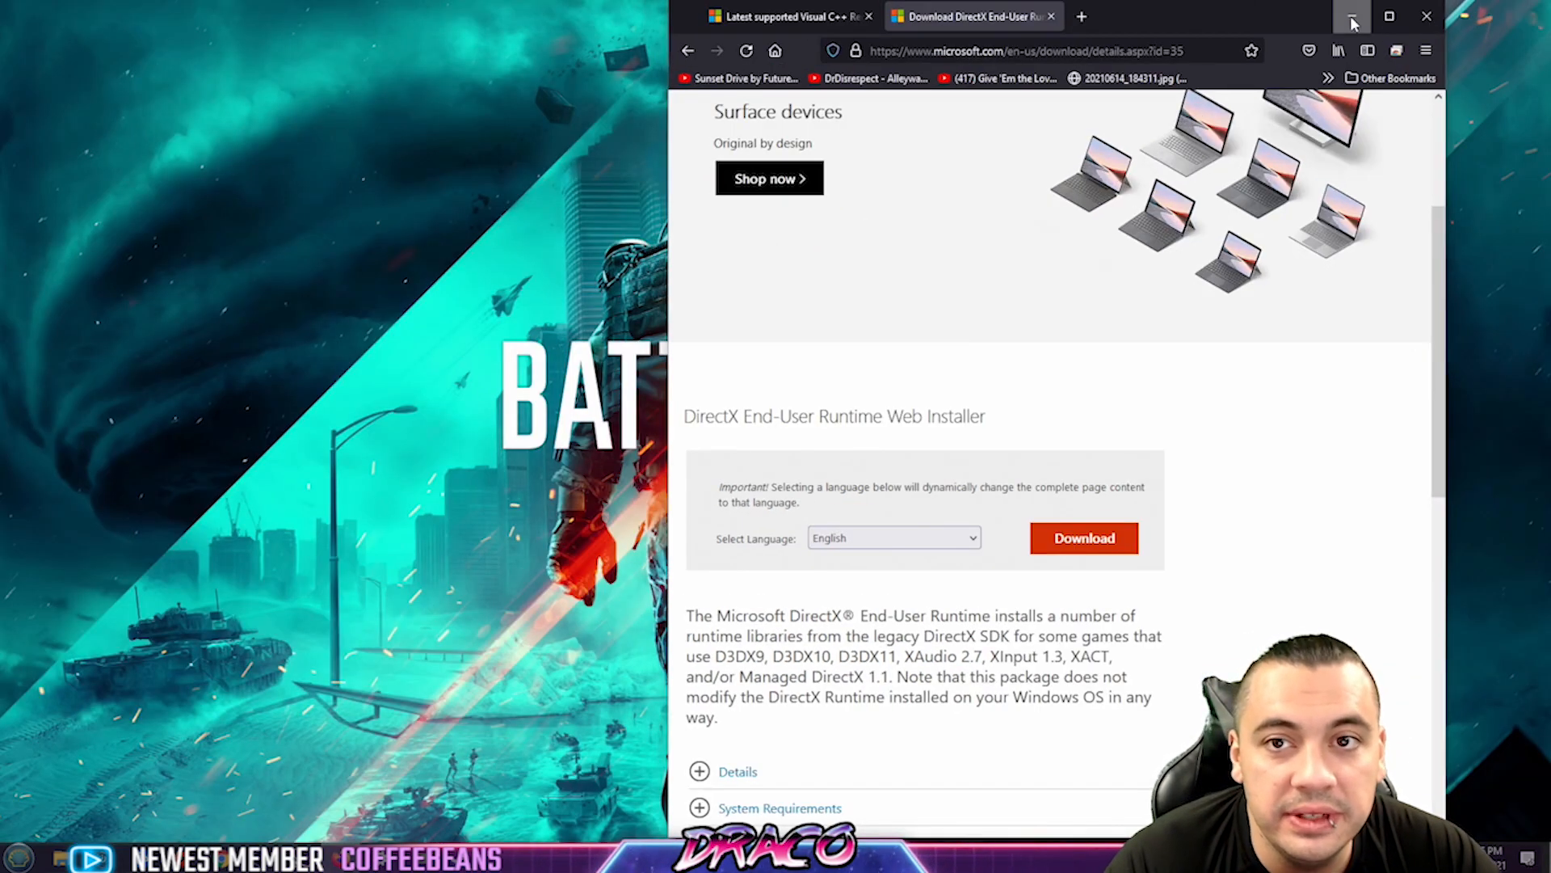
left_click(1352, 17)
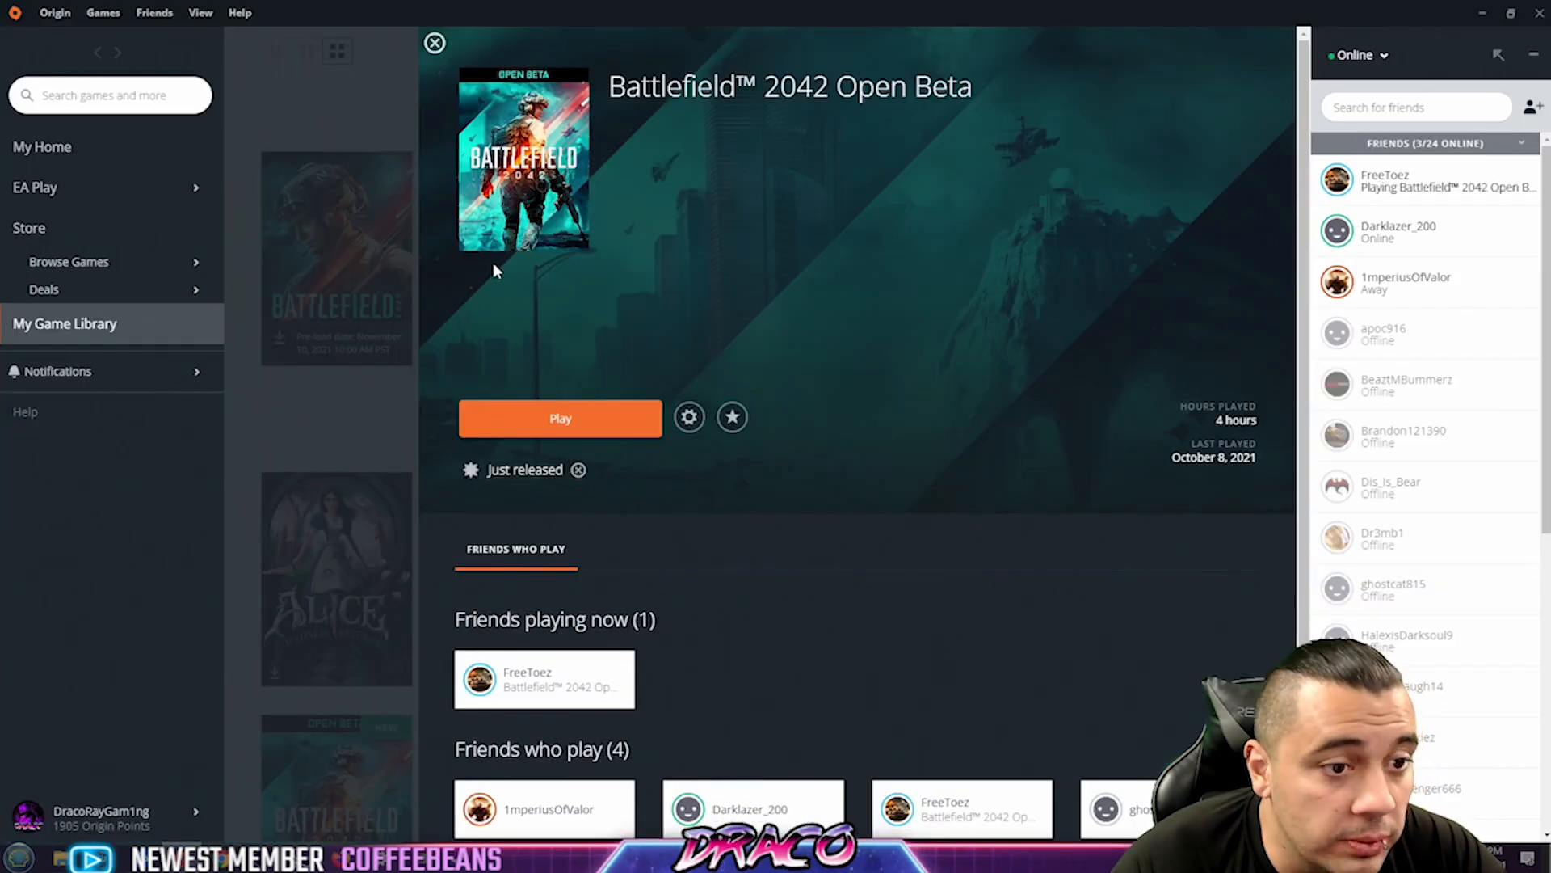
From the Battlefield 2042 Open Beta gear options, start Repair
left_click(688, 417)
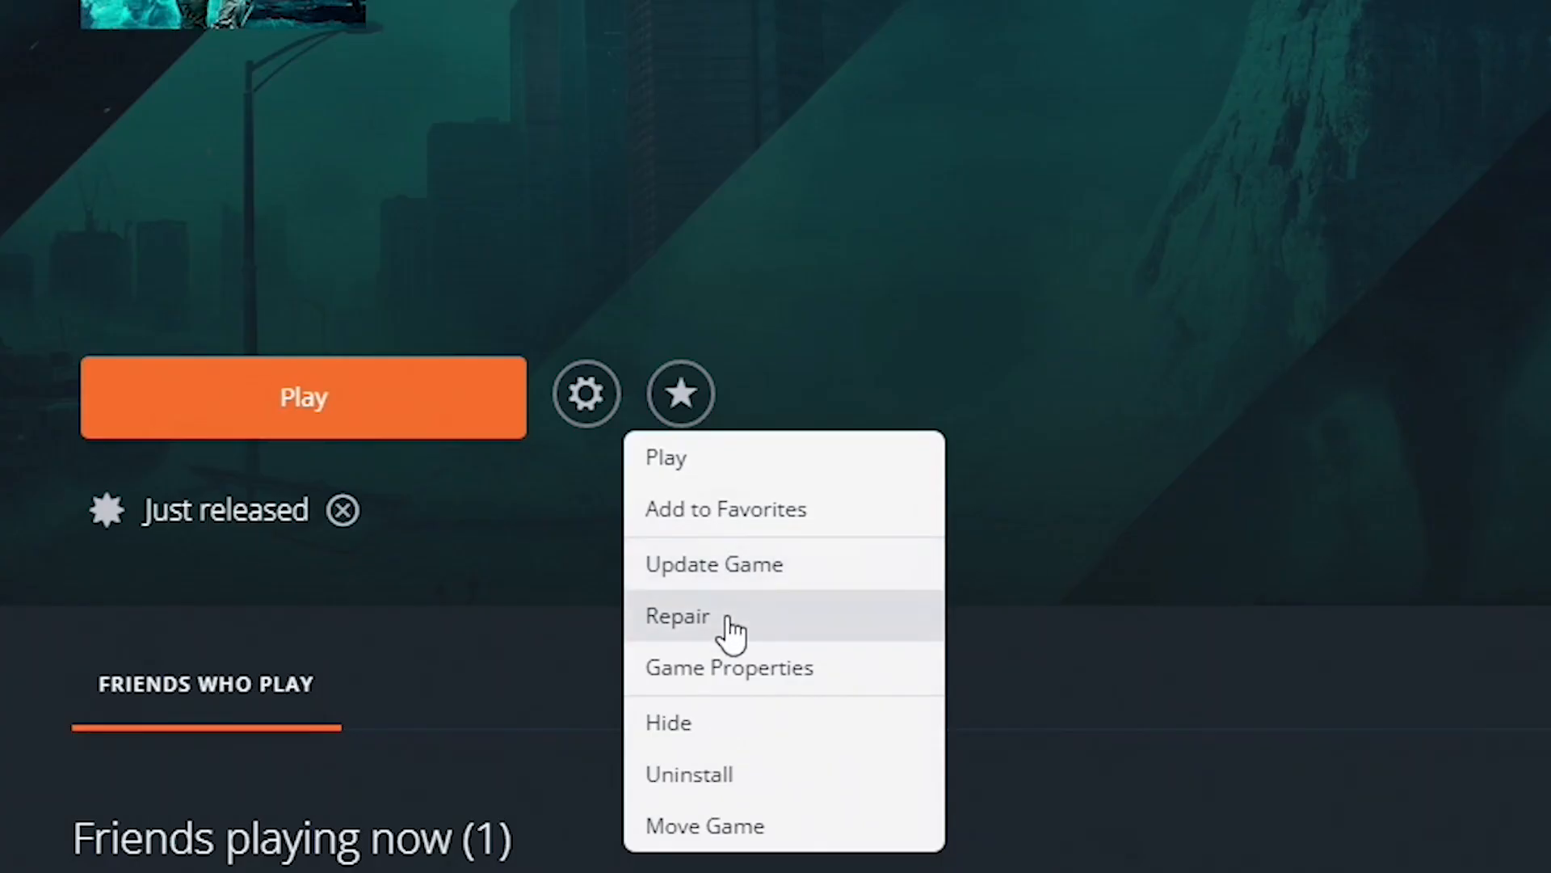
mouse_move(749, 573)
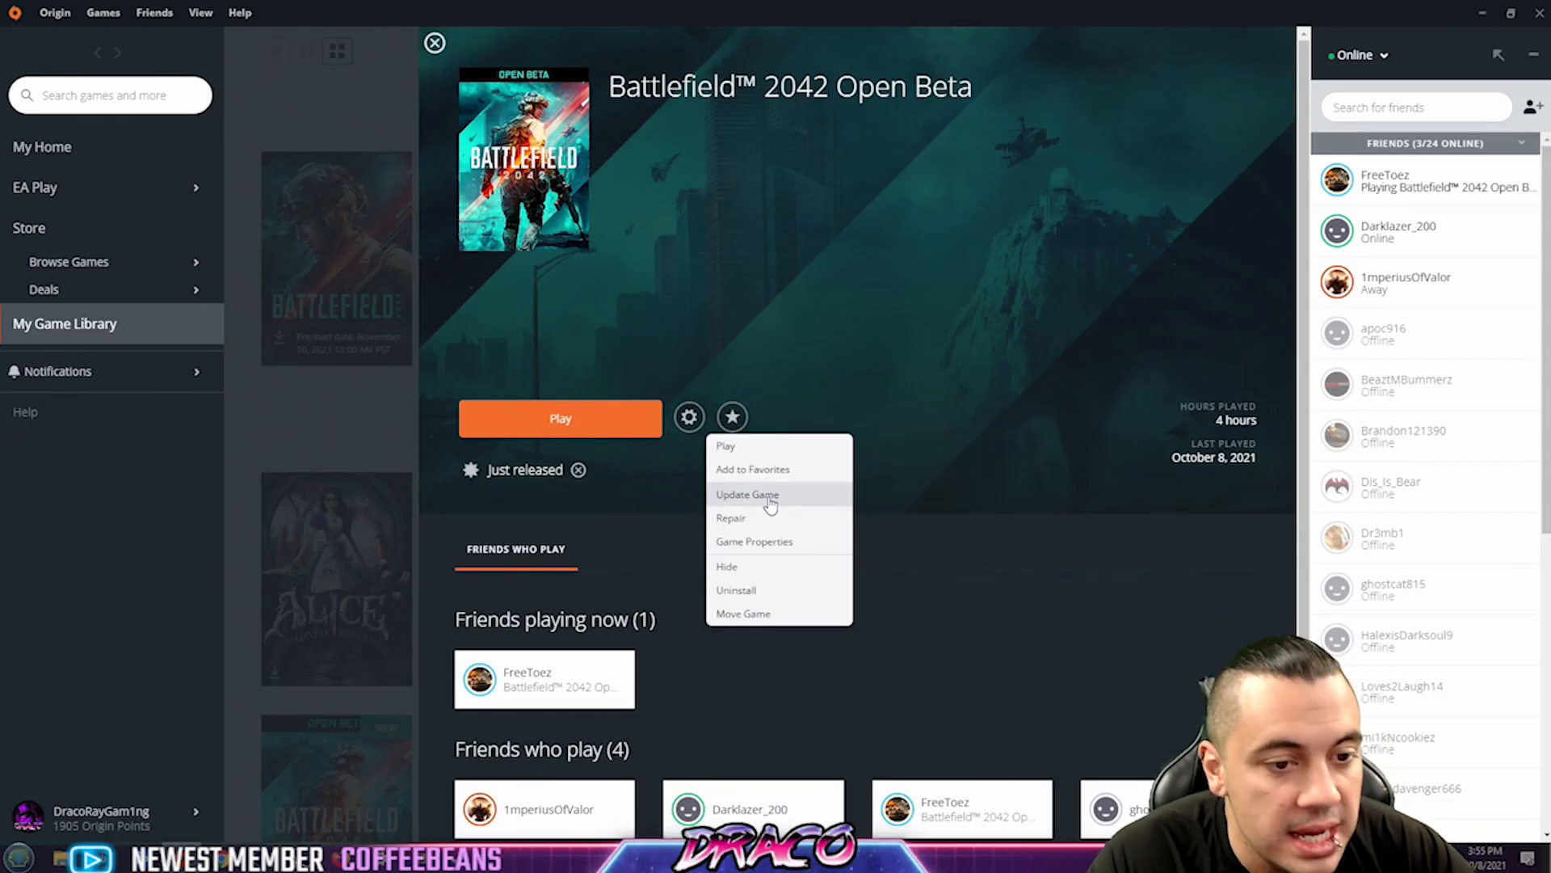
mouse_move(754, 517)
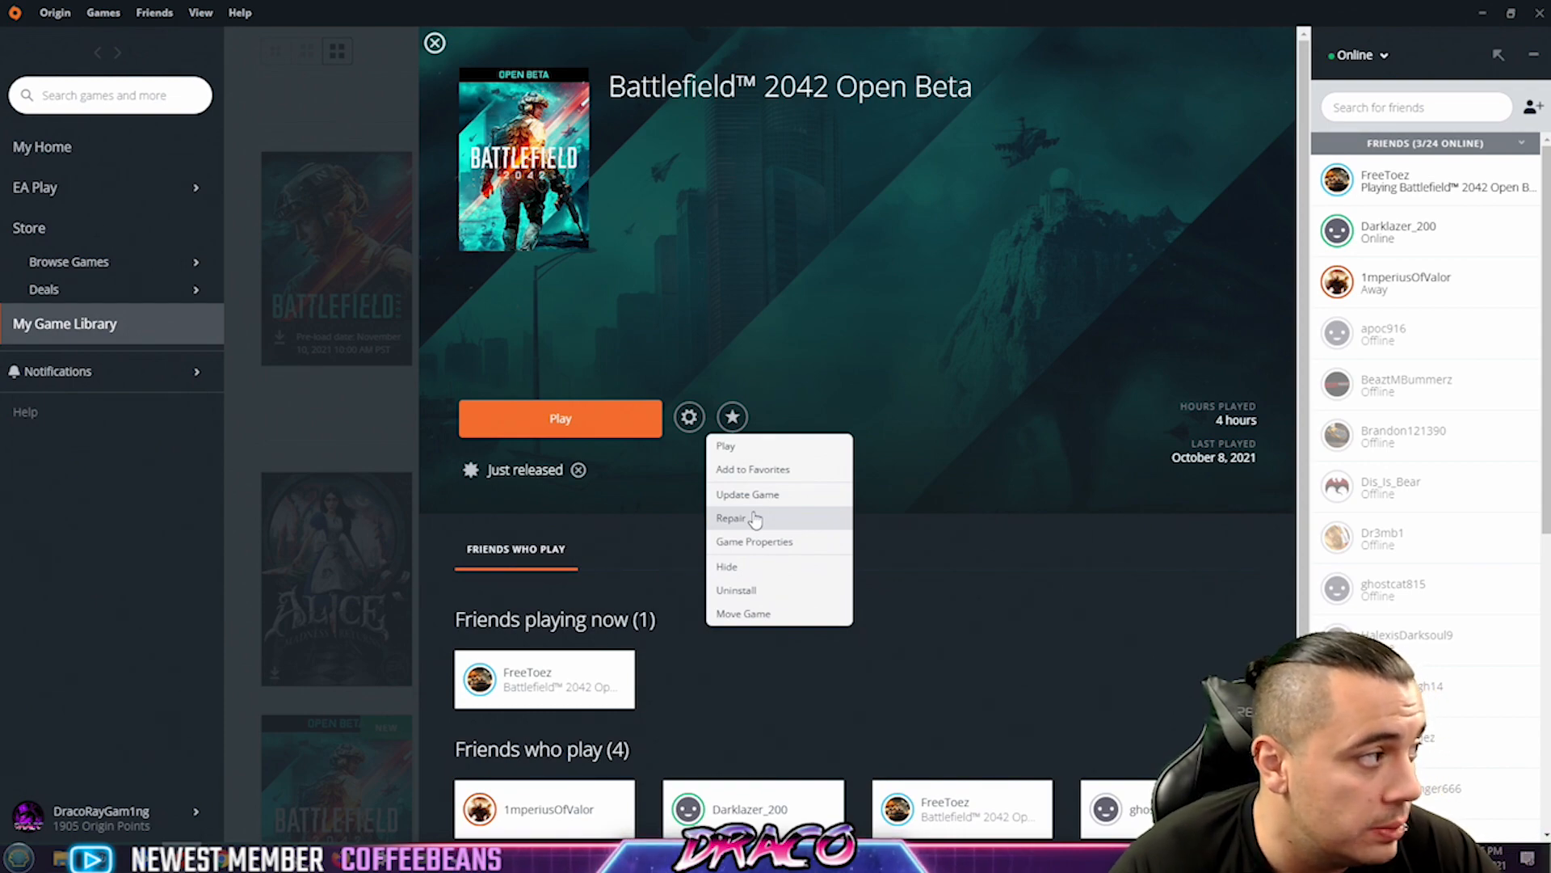
left_click(99, 818)
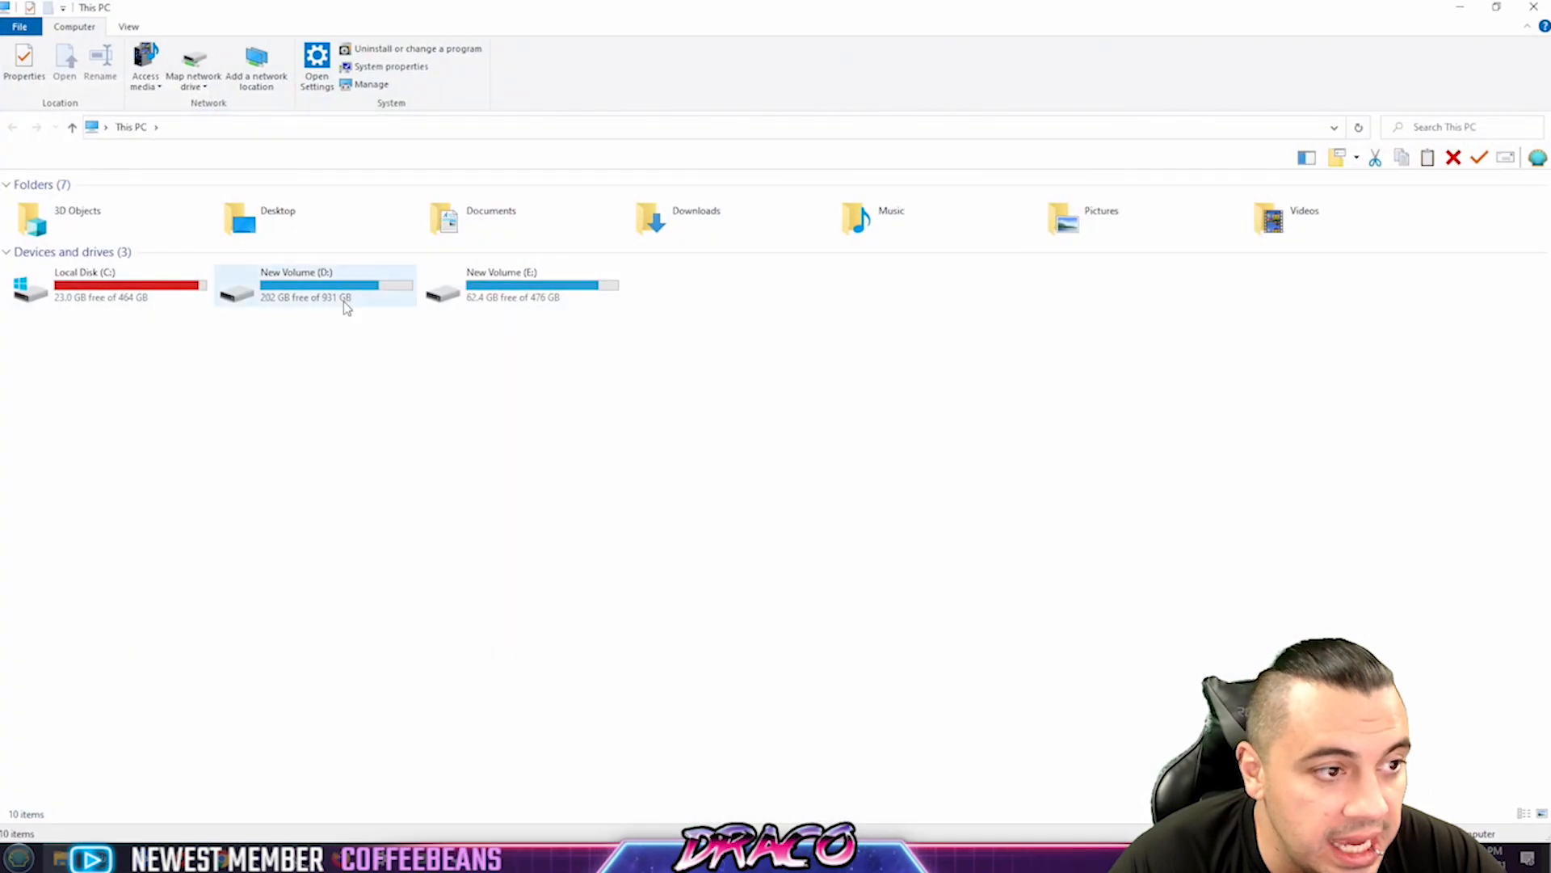
Navigate D:\Origin\Battlefield 2042 Open Beta\EasyAntiCheat and bring up actions for EasyAntiCheat_Setup
double_click(317, 286)
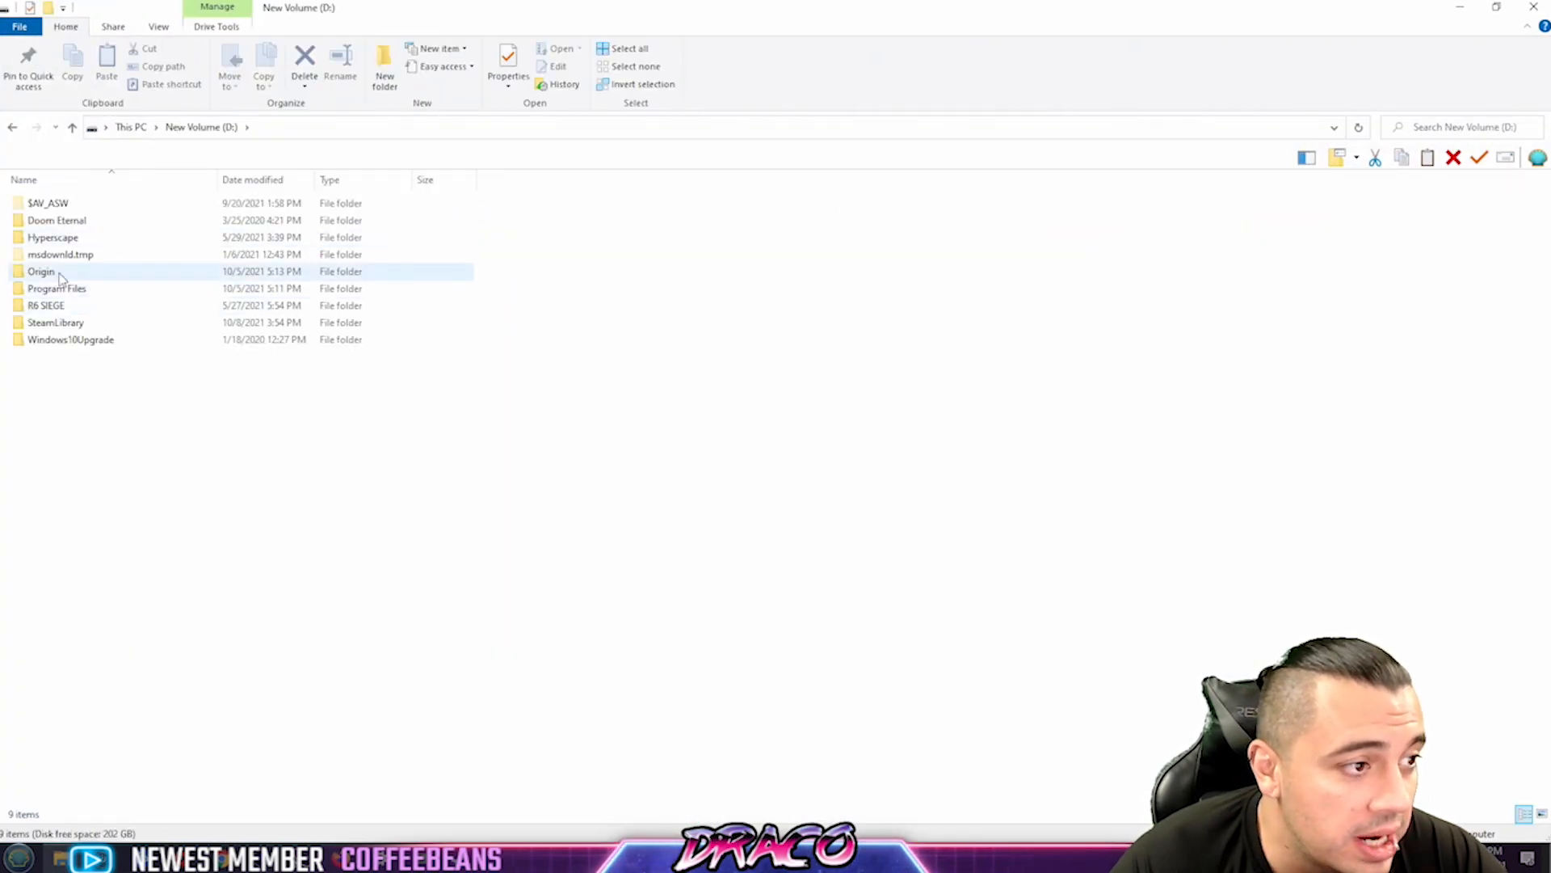
double_click(40, 272)
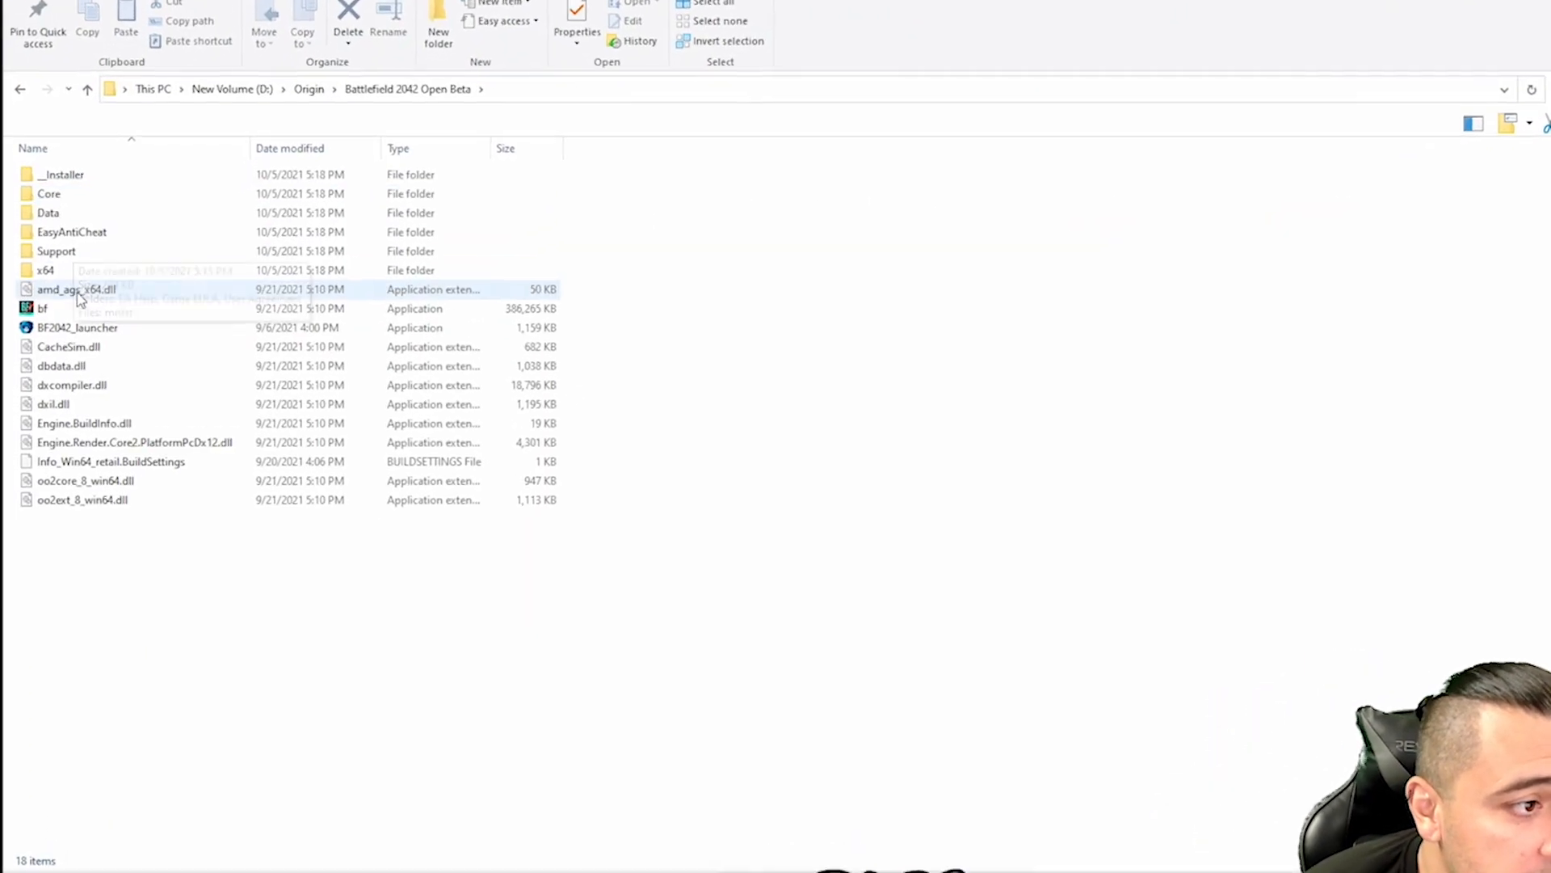
double_click(71, 232)
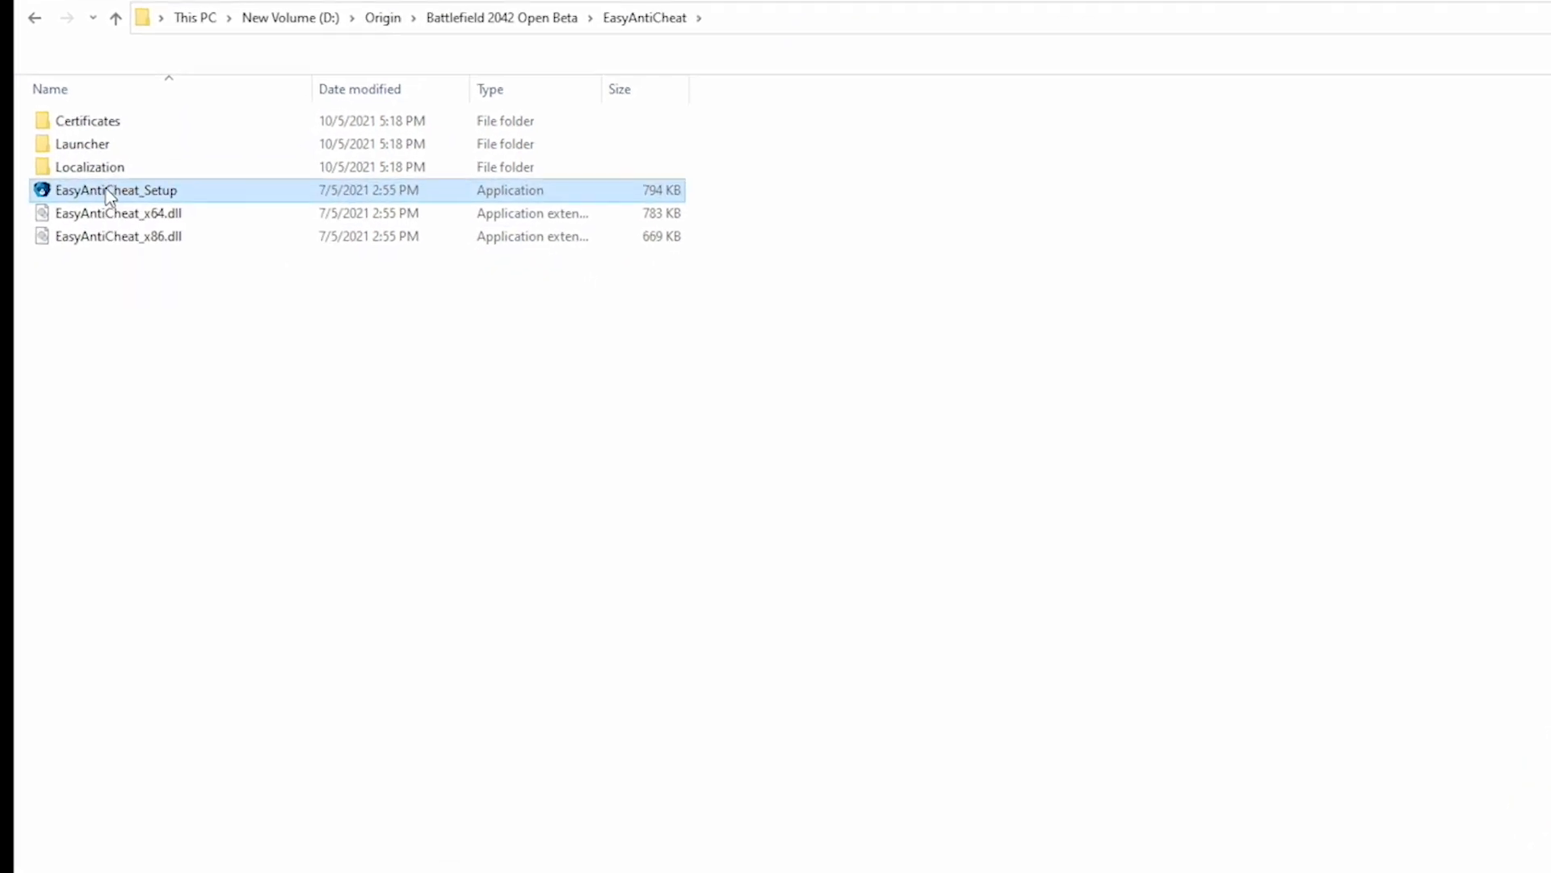
right_click(116, 190)
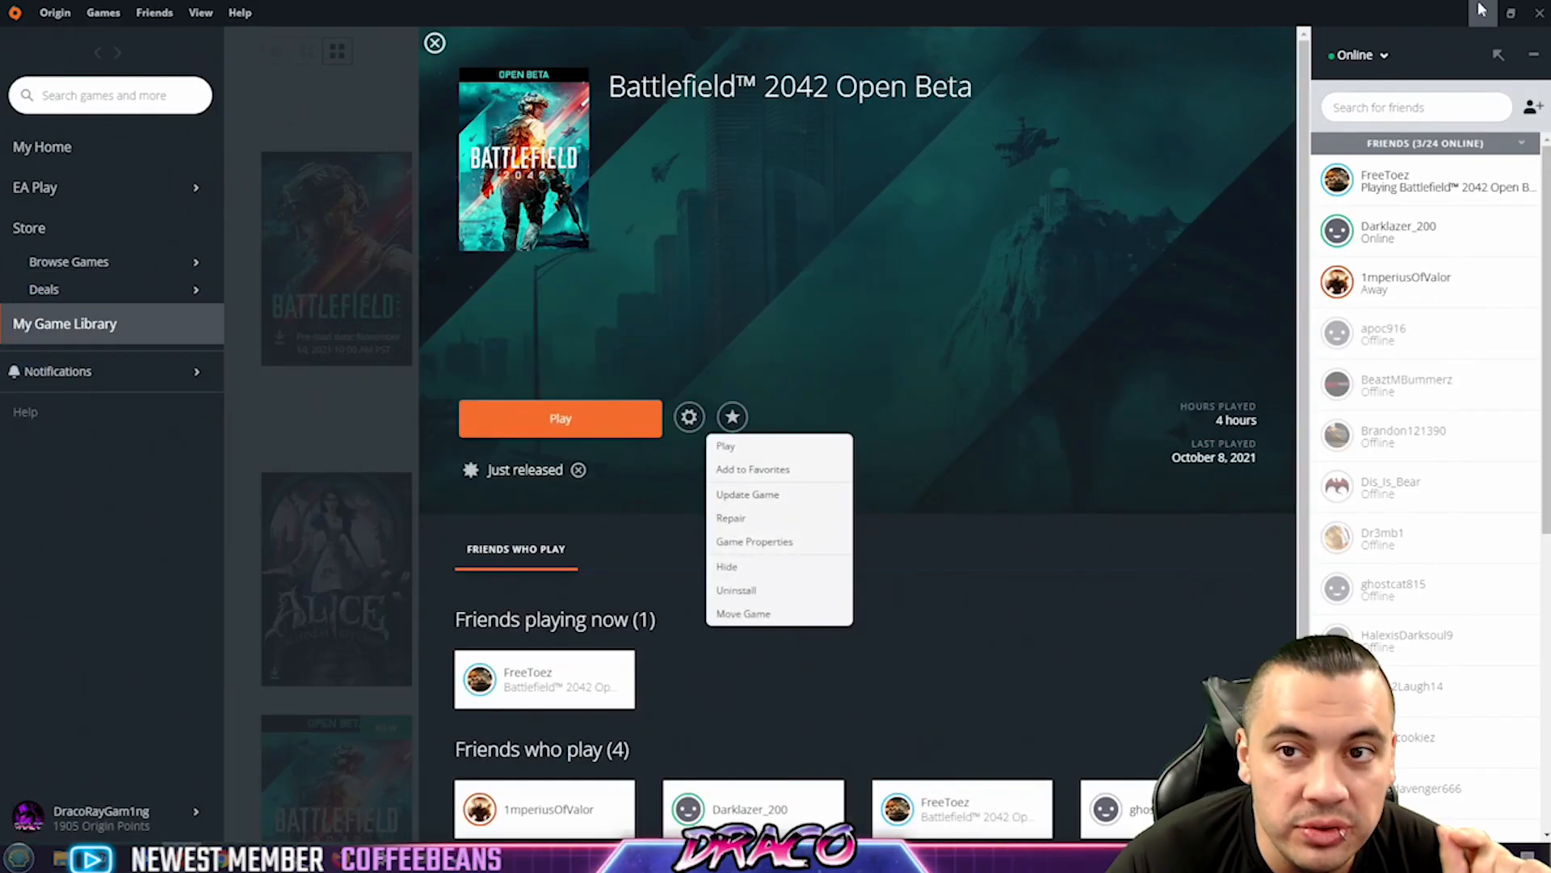
mouse_move(381, 519)
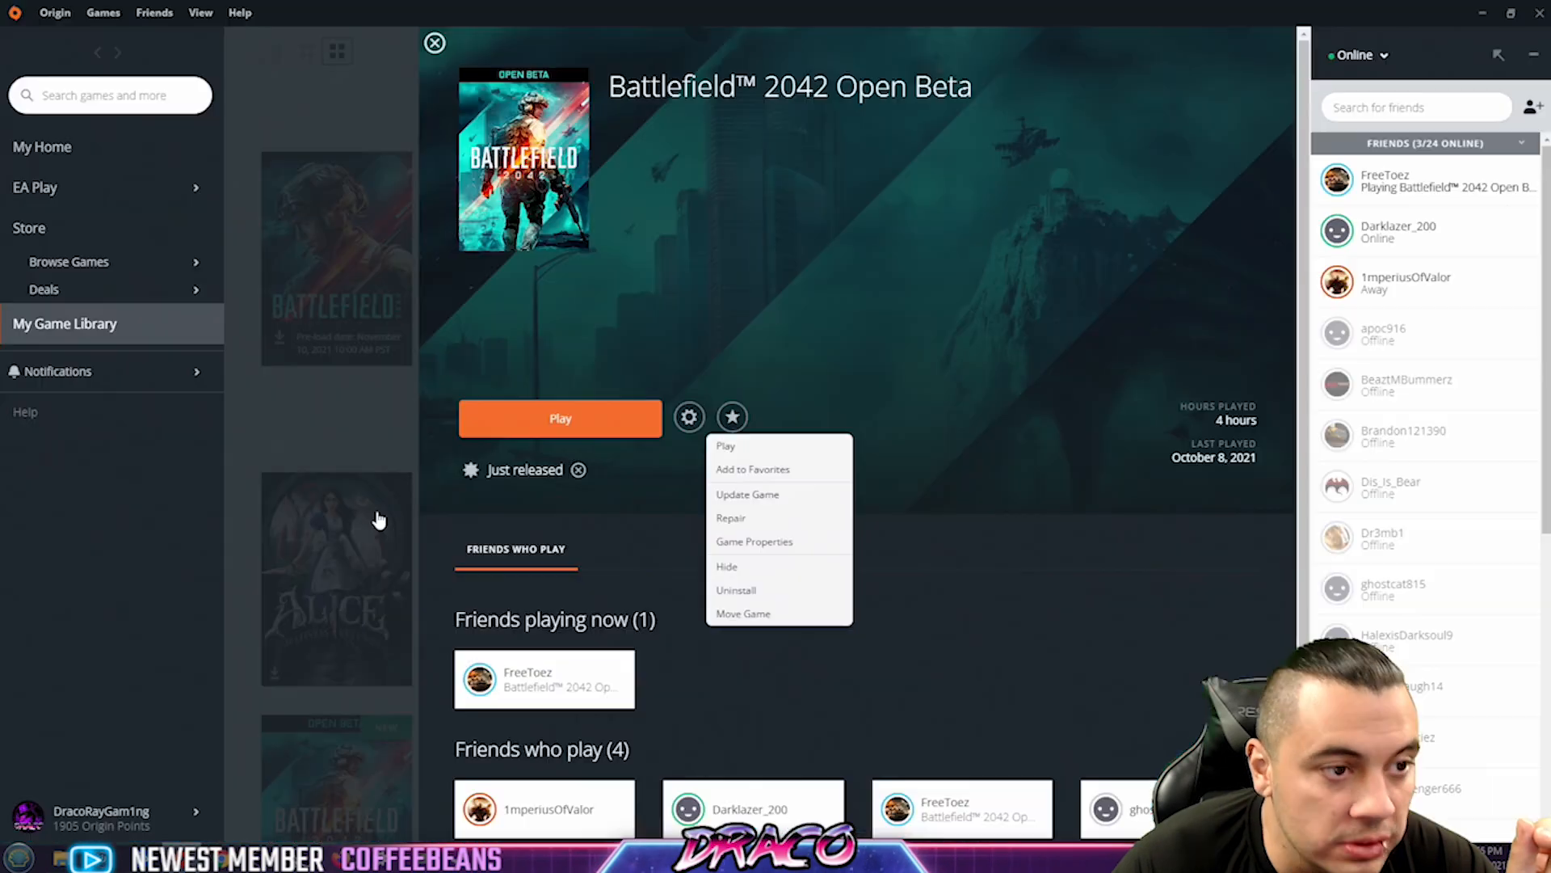
left_click(154, 12)
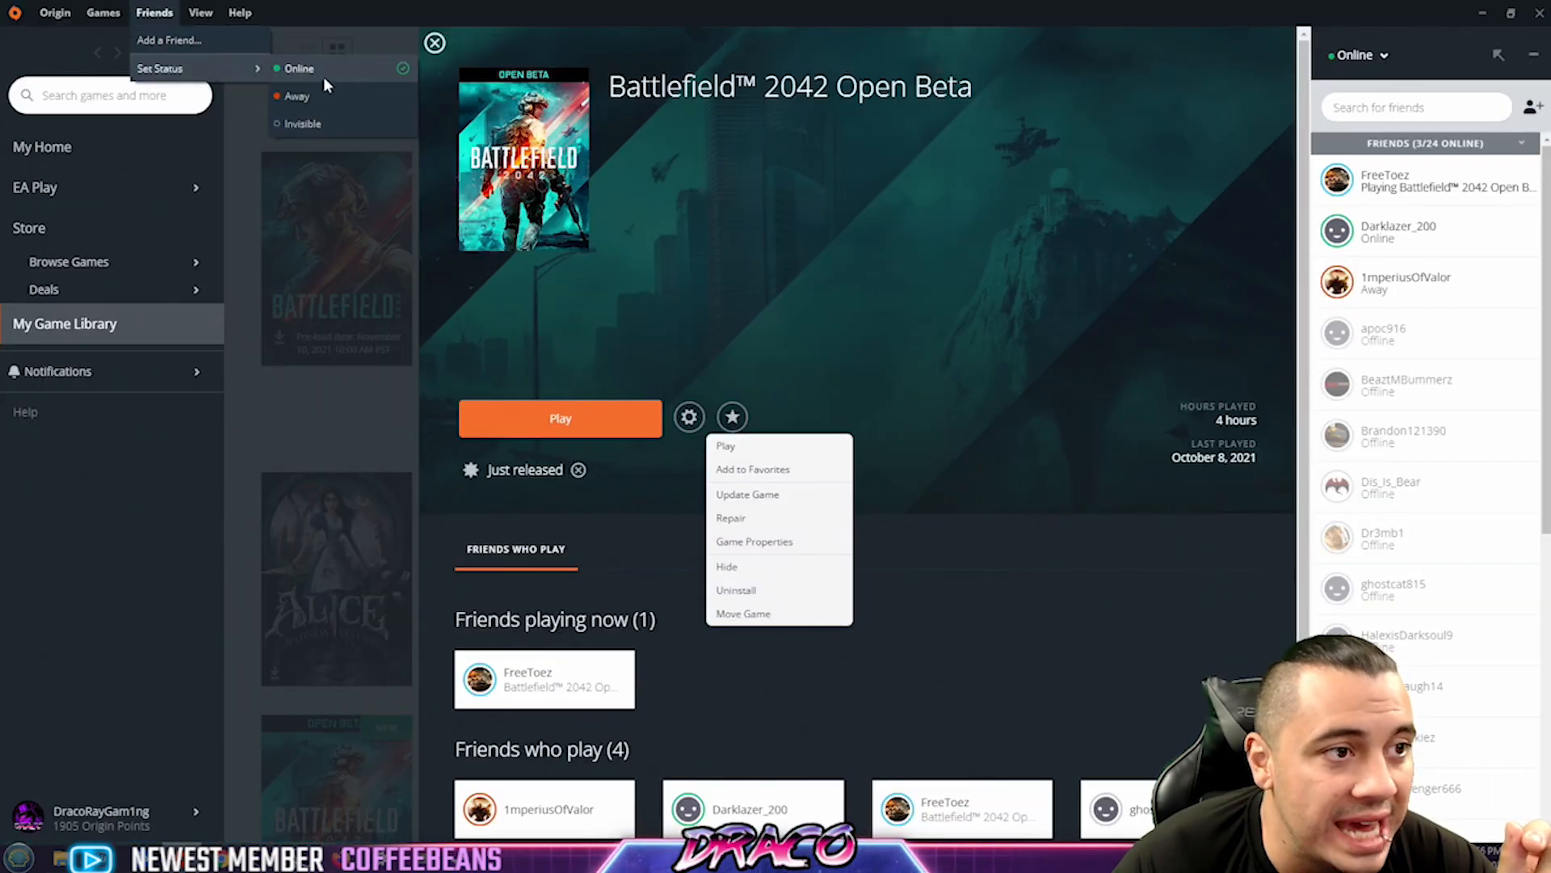
mouse_move(1456, 45)
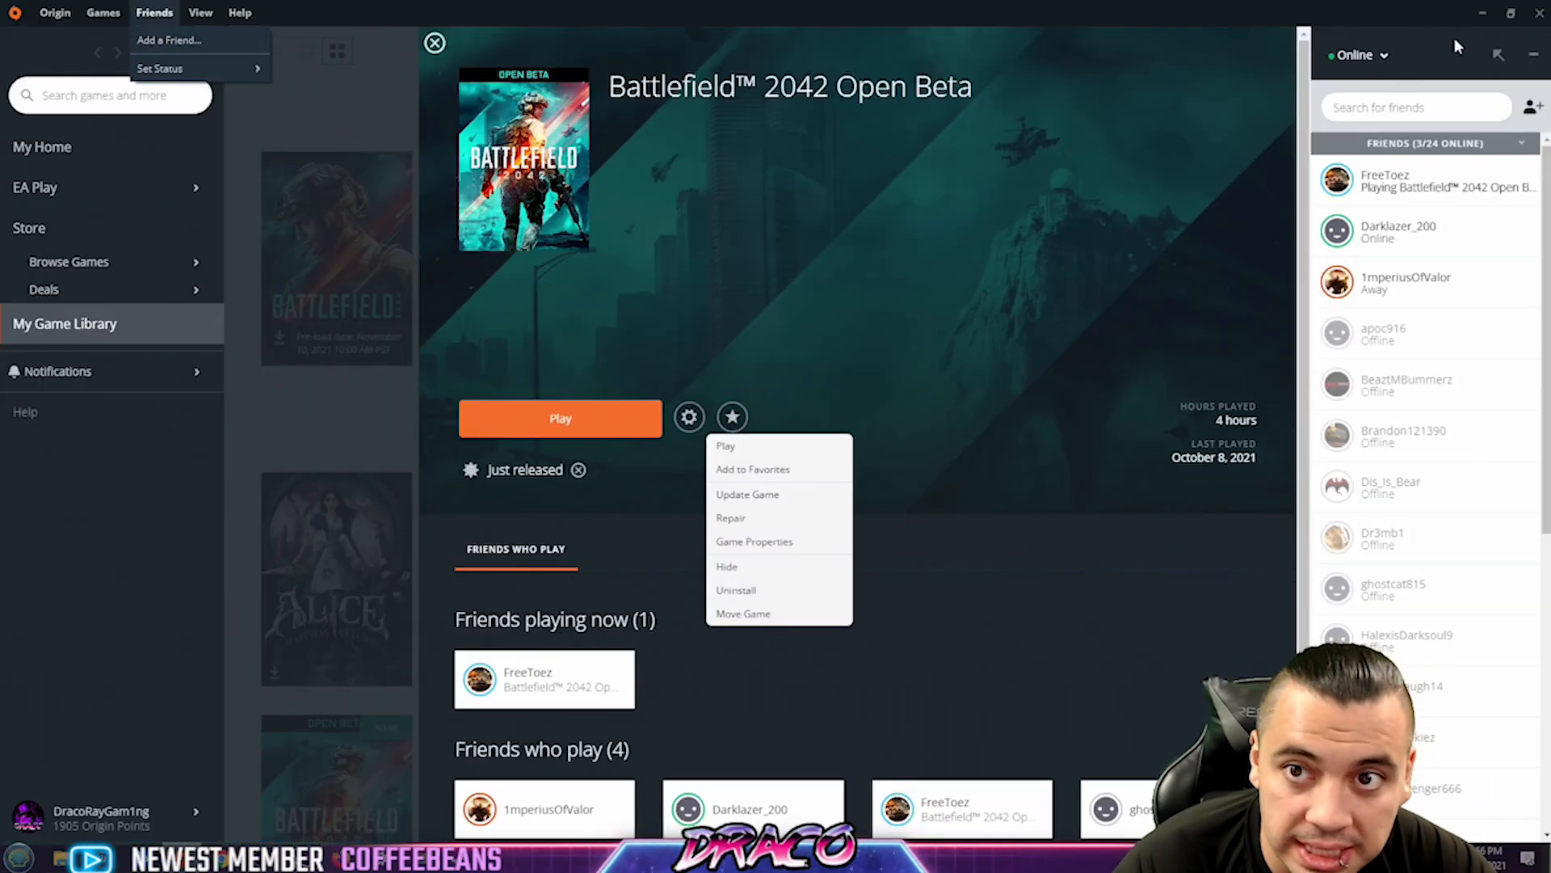